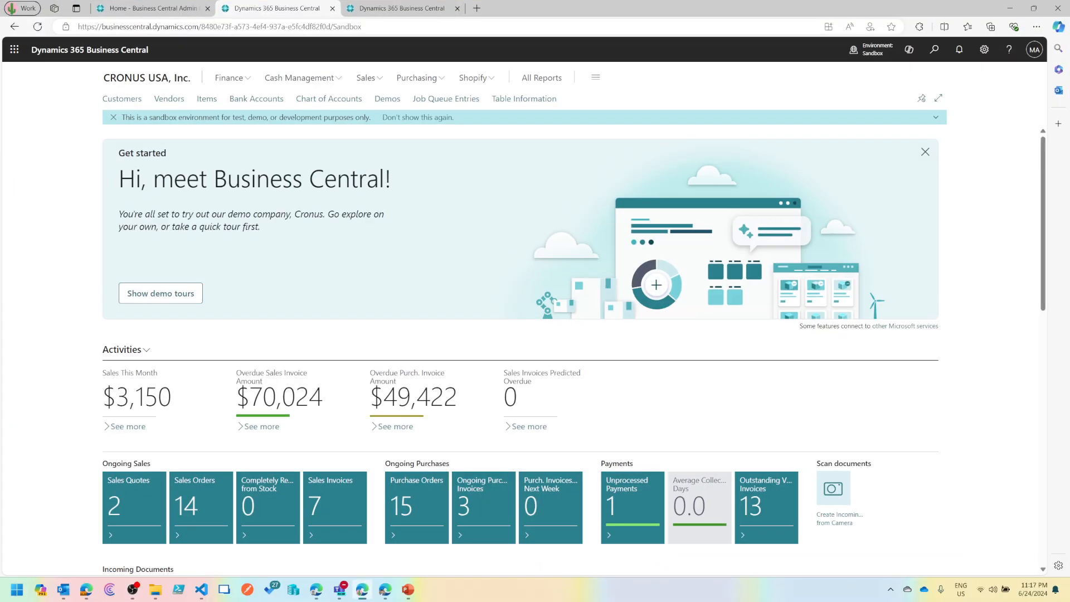
{"action": "mouse_move", "coordinate": [932, 94]}
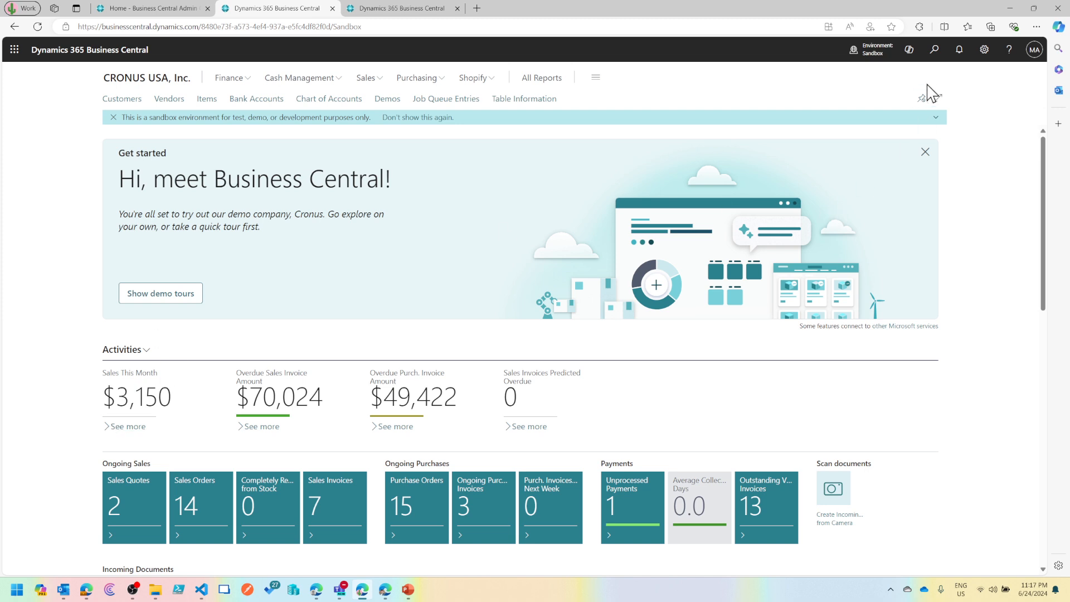
Step: Search Tell Me for "data ad" to locate the Data Administration page
{"action": "left_click", "coordinate": [934, 49]}
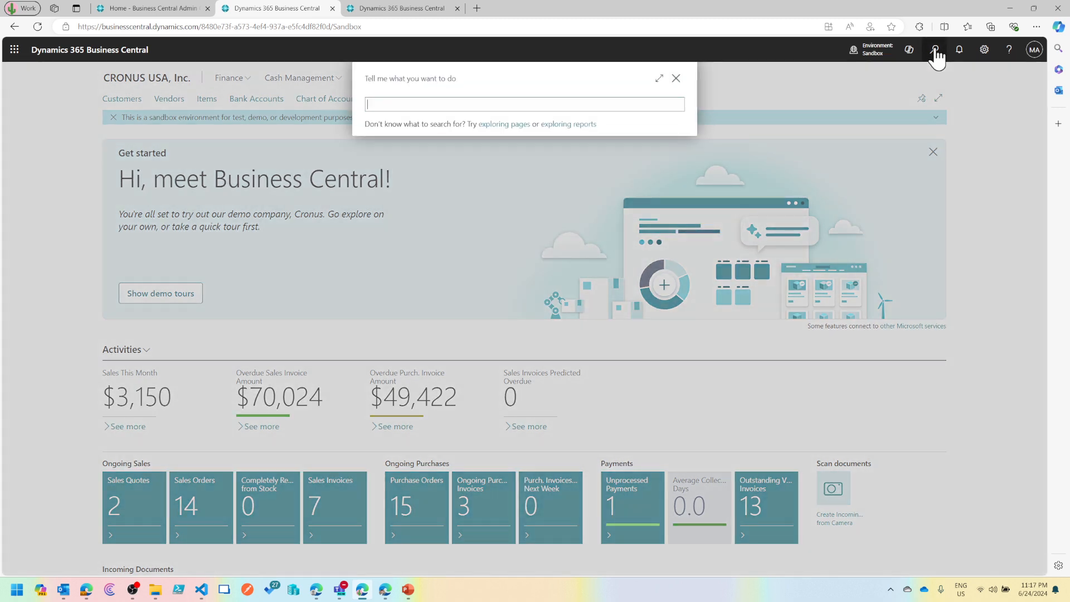
{"action": "type", "text": "data ad"}
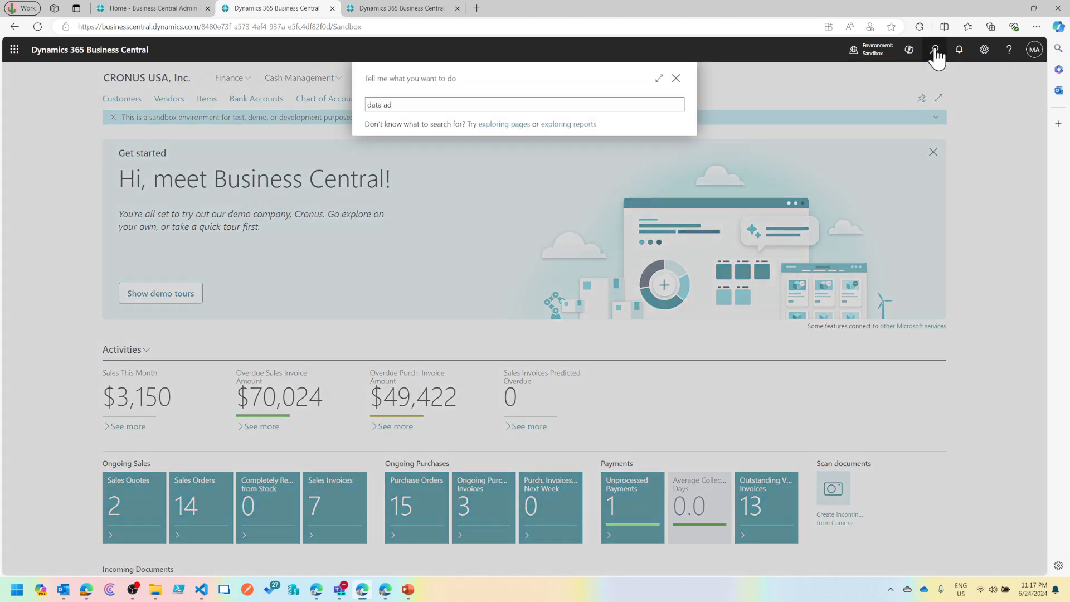
{"action": "type", "text": "data ad"}
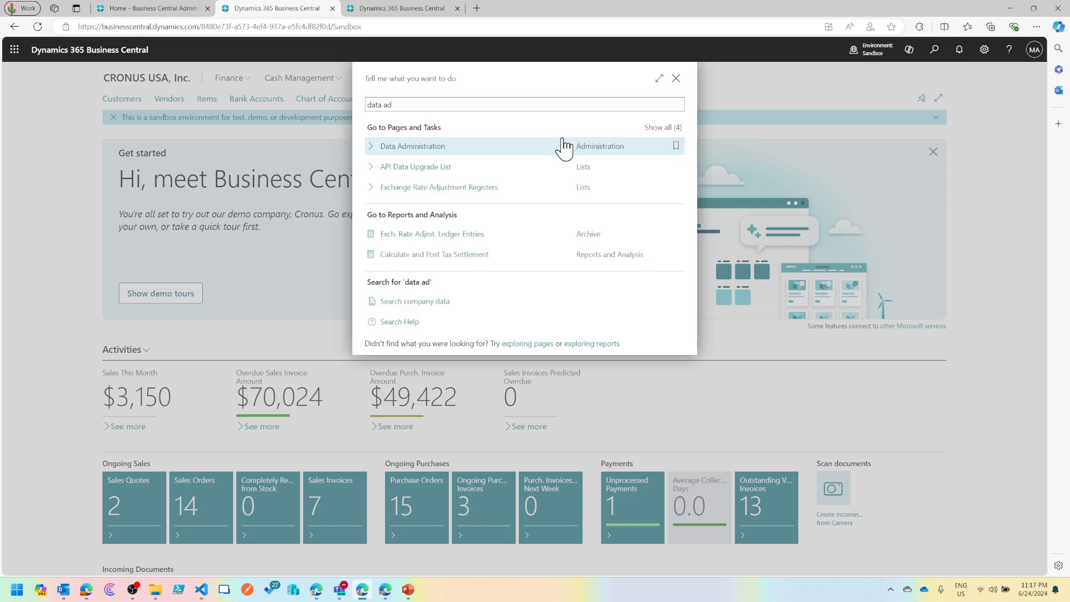
Step: Open Data Administration and schedule a background refresh to load table and company sizes
{"action": "left_click", "coordinate": [412, 146]}
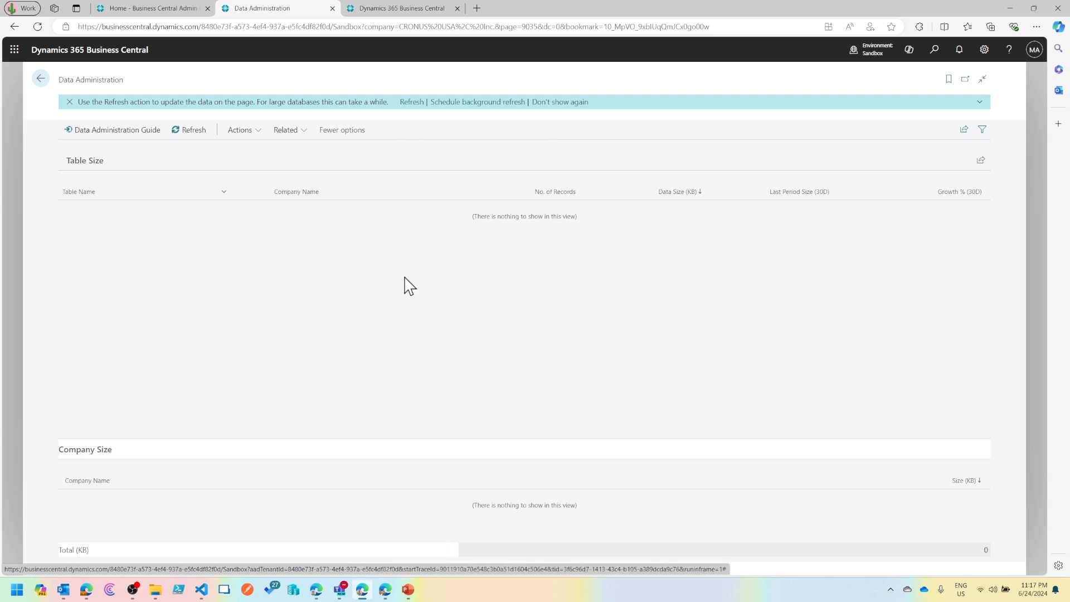
{"action": "mouse_move", "coordinate": [477, 107]}
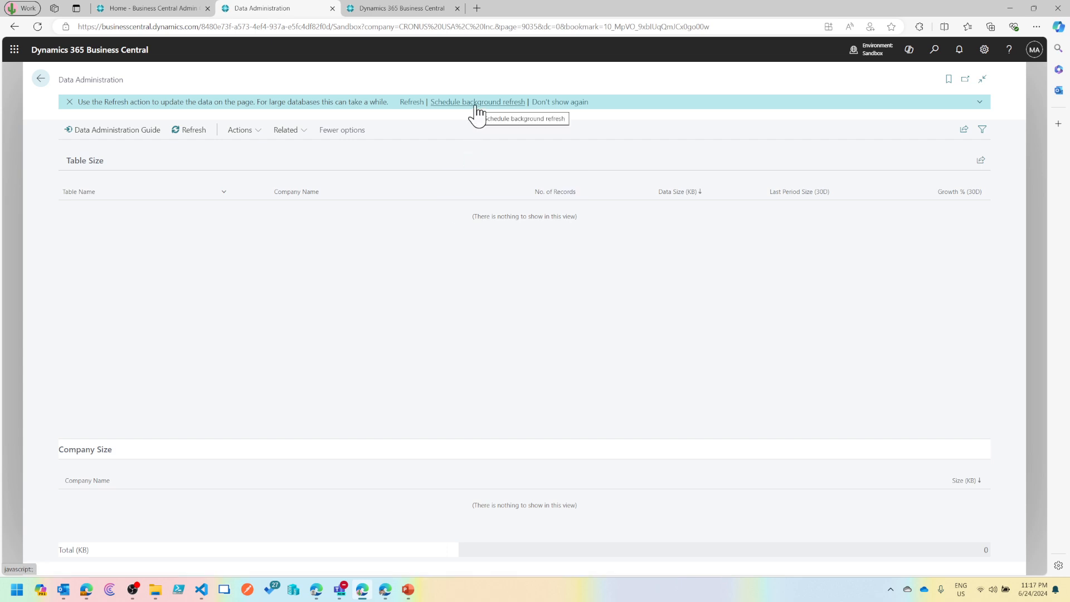
{"action": "left_click", "coordinate": [412, 102]}
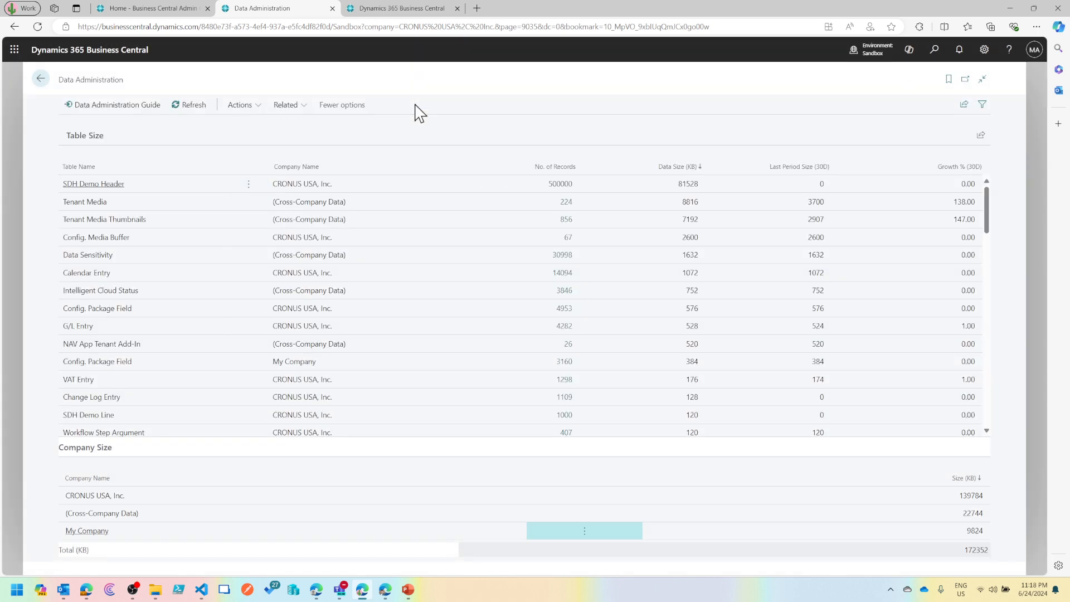
{"action": "mouse_move", "coordinate": [110, 198]}
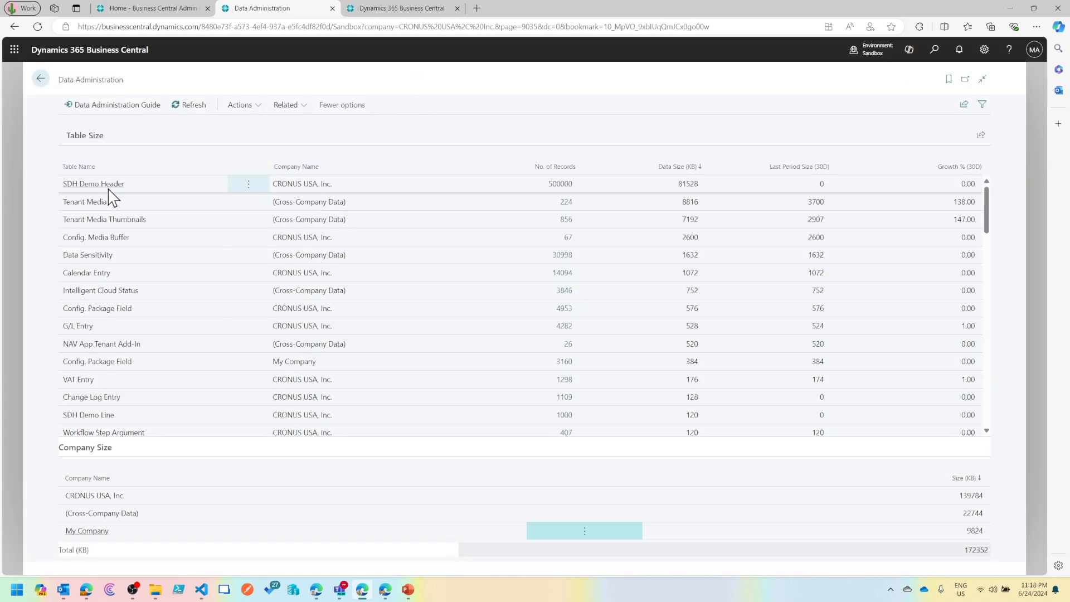
{"action": "mouse_move", "coordinate": [552, 188]}
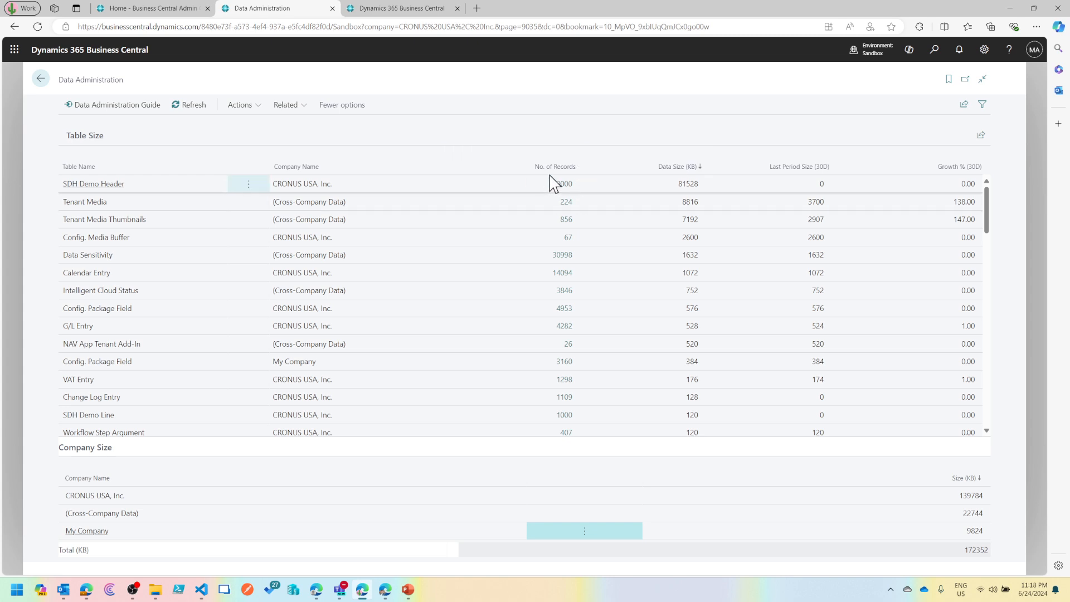
{"action": "mouse_move", "coordinate": [740, 204]}
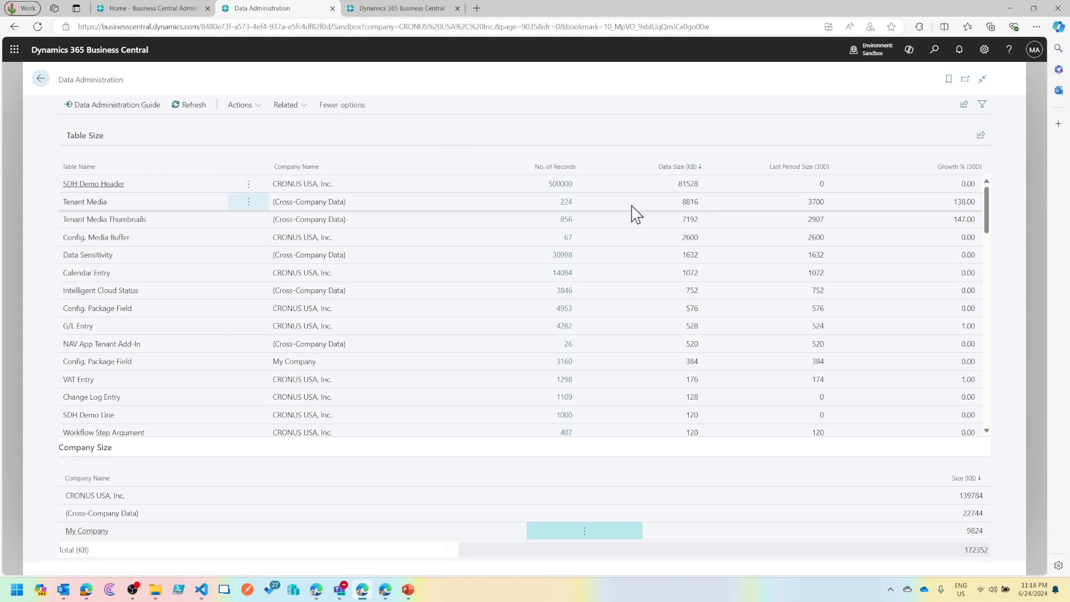
{"action": "mouse_move", "coordinate": [558, 275]}
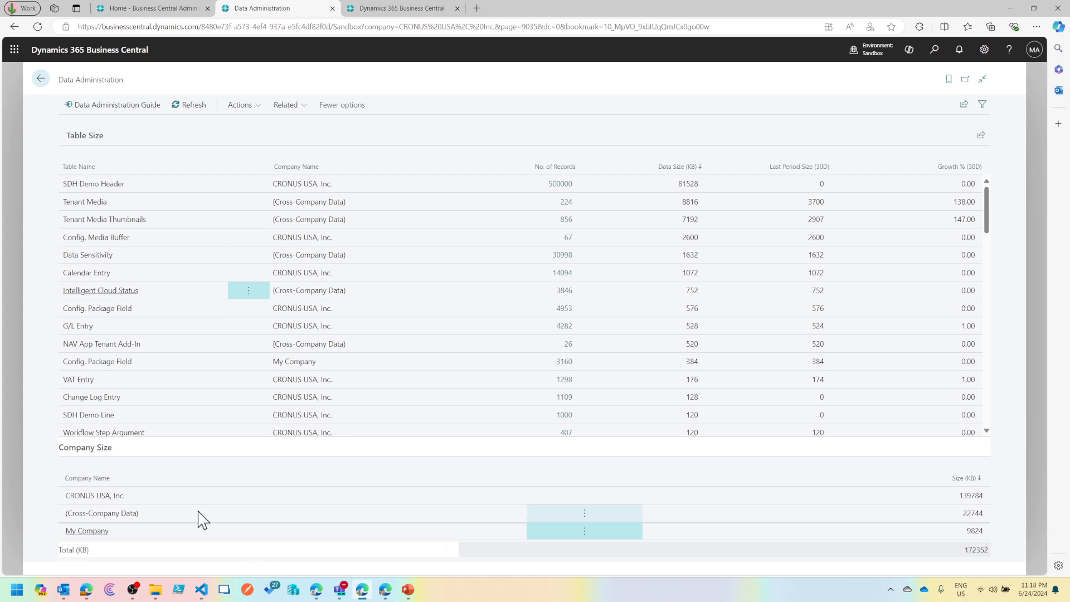
{"action": "mouse_move", "coordinate": [73, 500]}
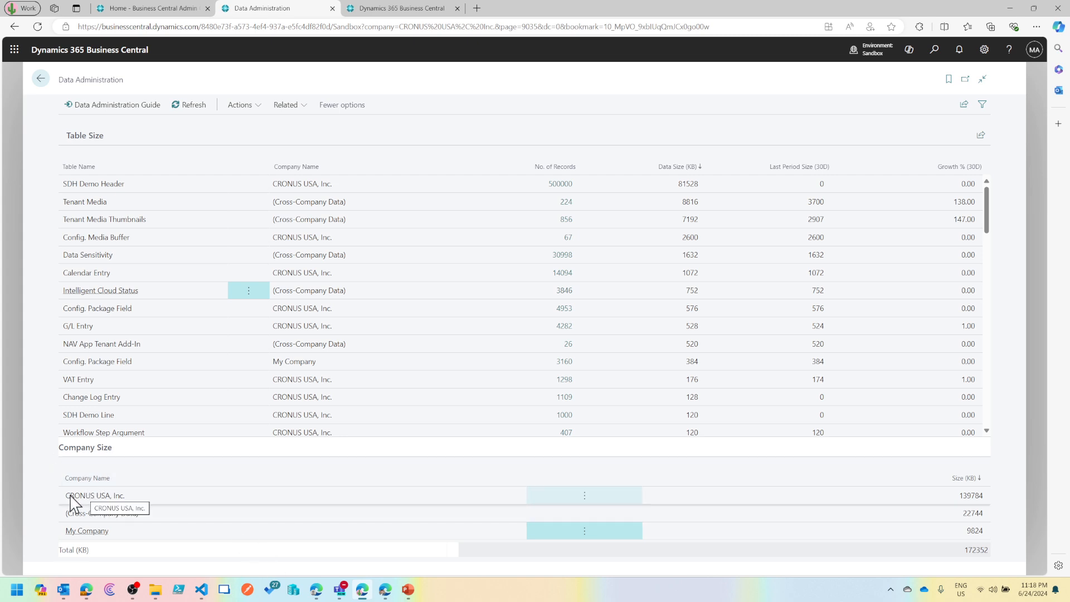
{"action": "mouse_move", "coordinate": [945, 513]}
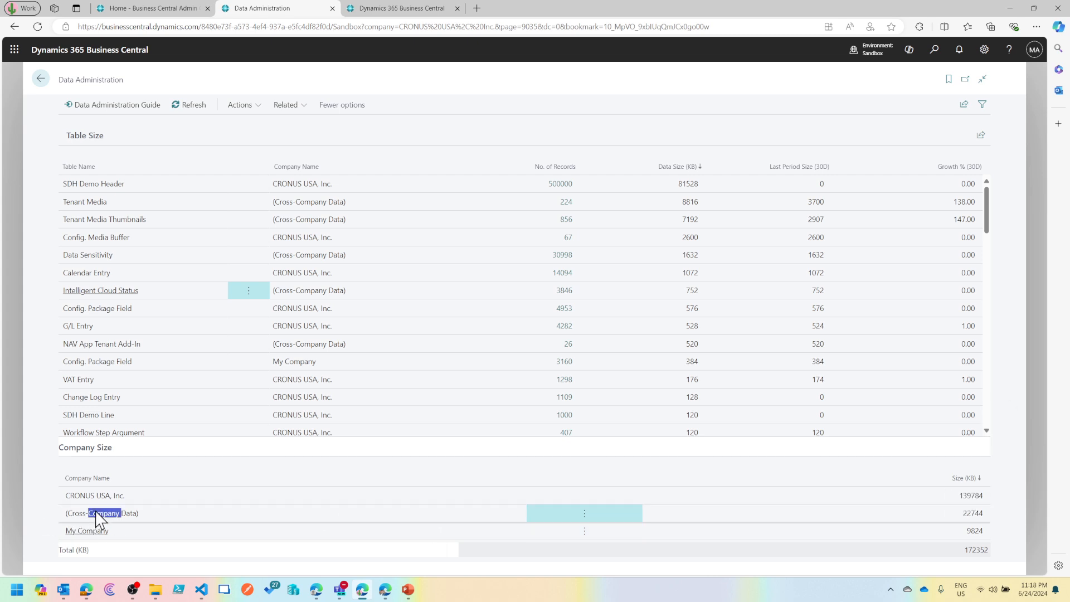
{"action": "double_click", "coordinate": [105, 512]}
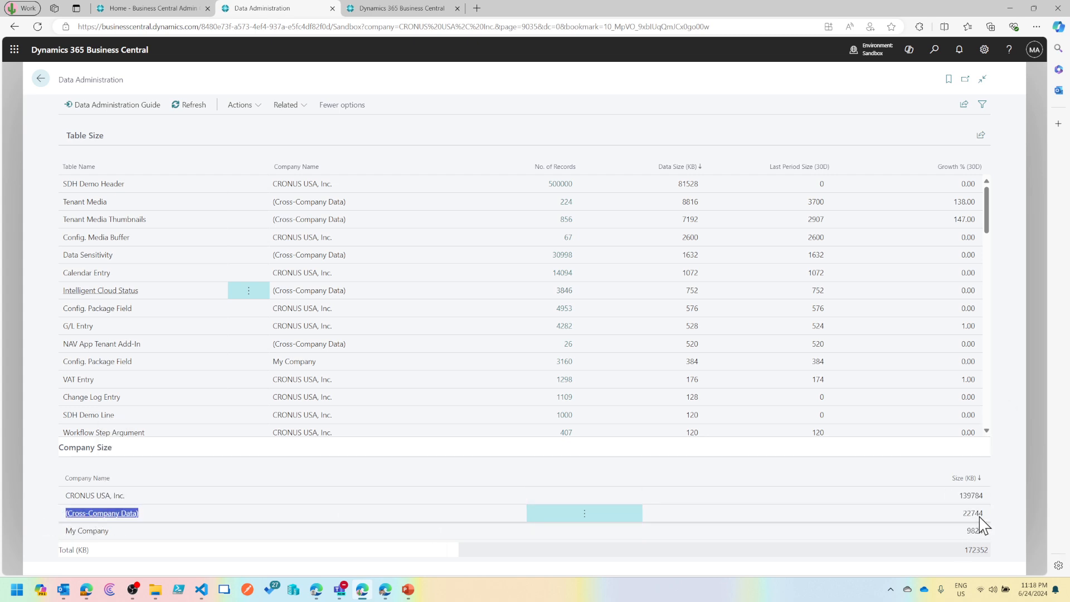
{"action": "double_click", "coordinate": [971, 514]}
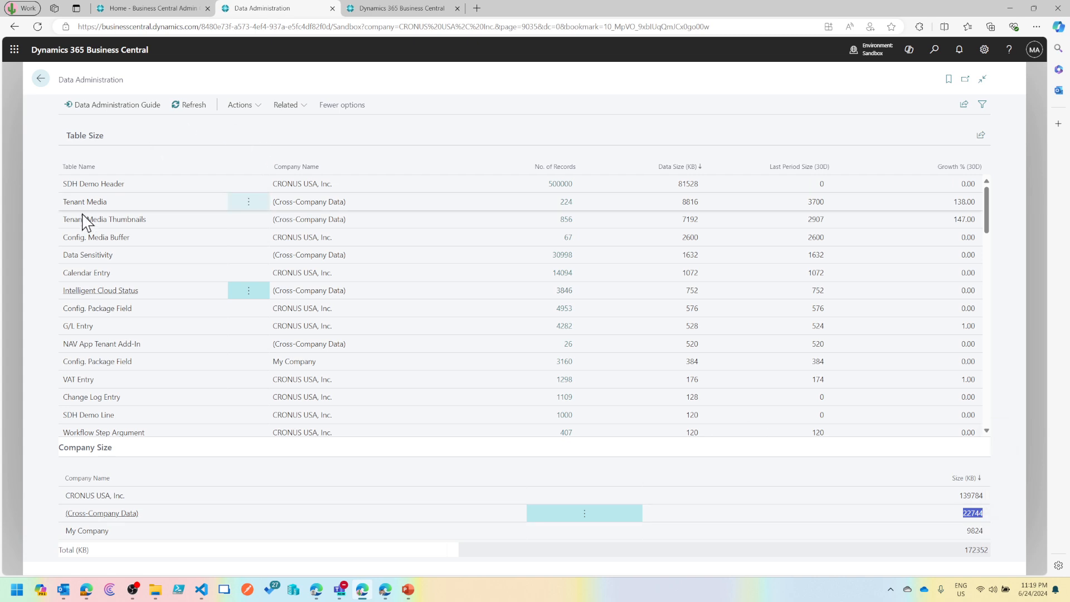
{"action": "mouse_move", "coordinate": [100, 211]}
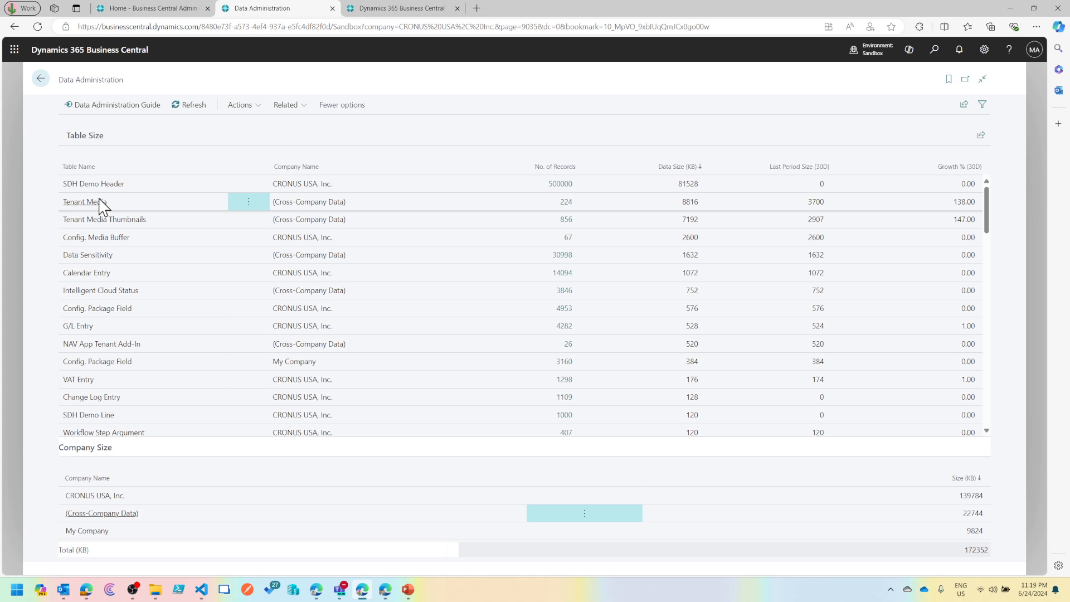
{"action": "mouse_move", "coordinate": [121, 516]}
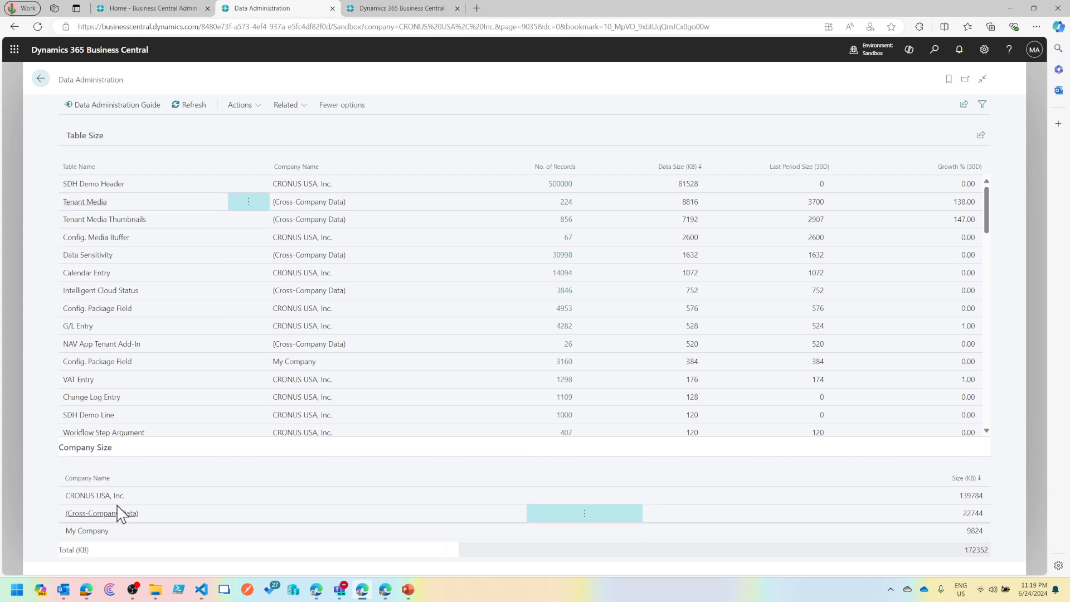
{"action": "mouse_move", "coordinate": [982, 531]}
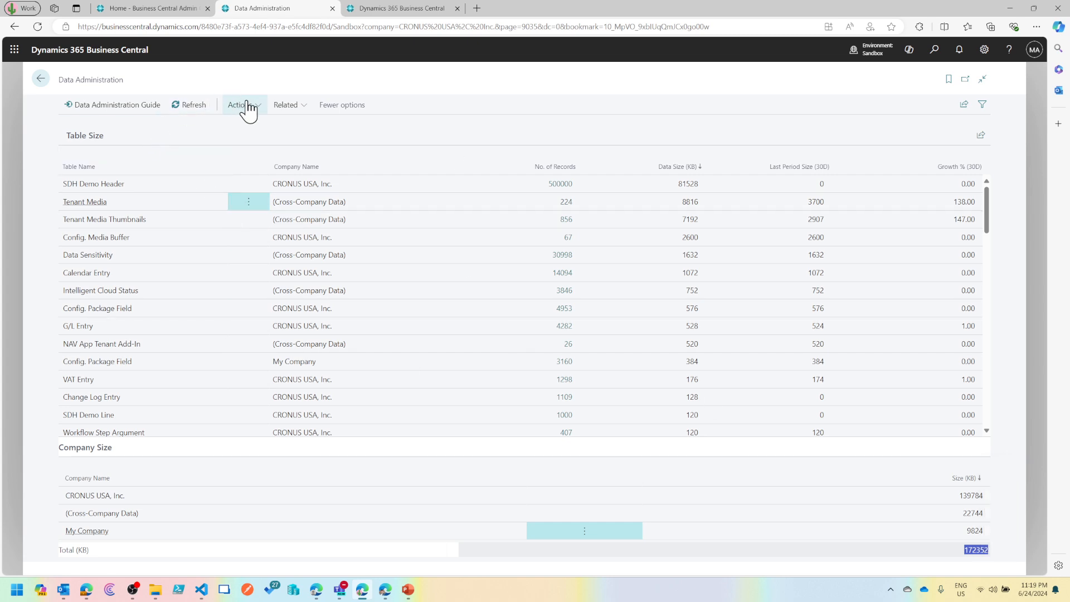
Step: Show the Data Administration actions, including Invoiced Documents cleanup like Delete Purchase Orders
{"action": "left_click", "coordinate": [240, 104]}
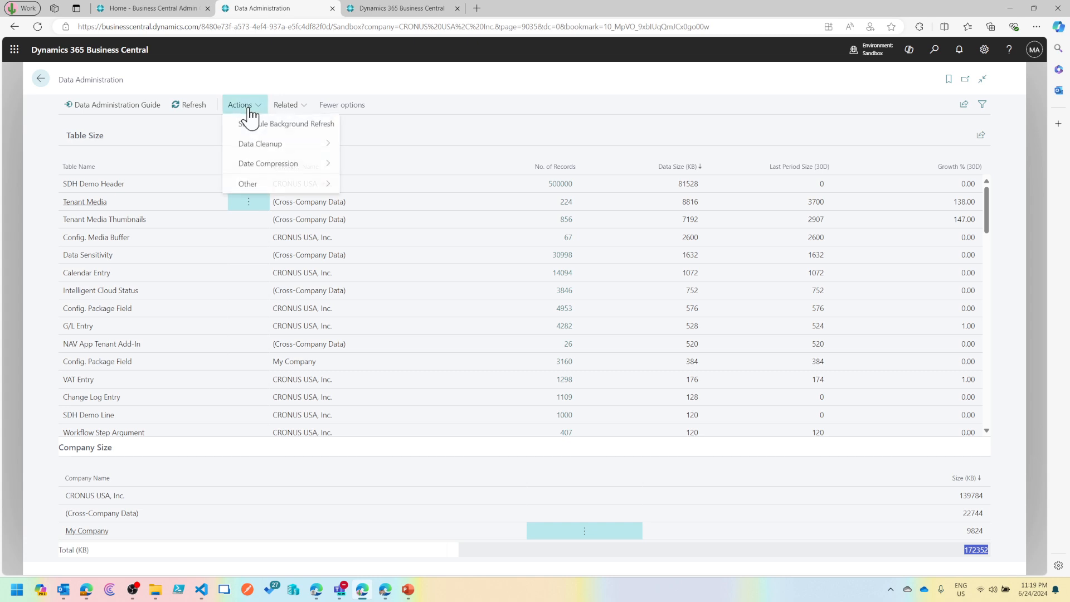
{"action": "mouse_move", "coordinate": [267, 131]}
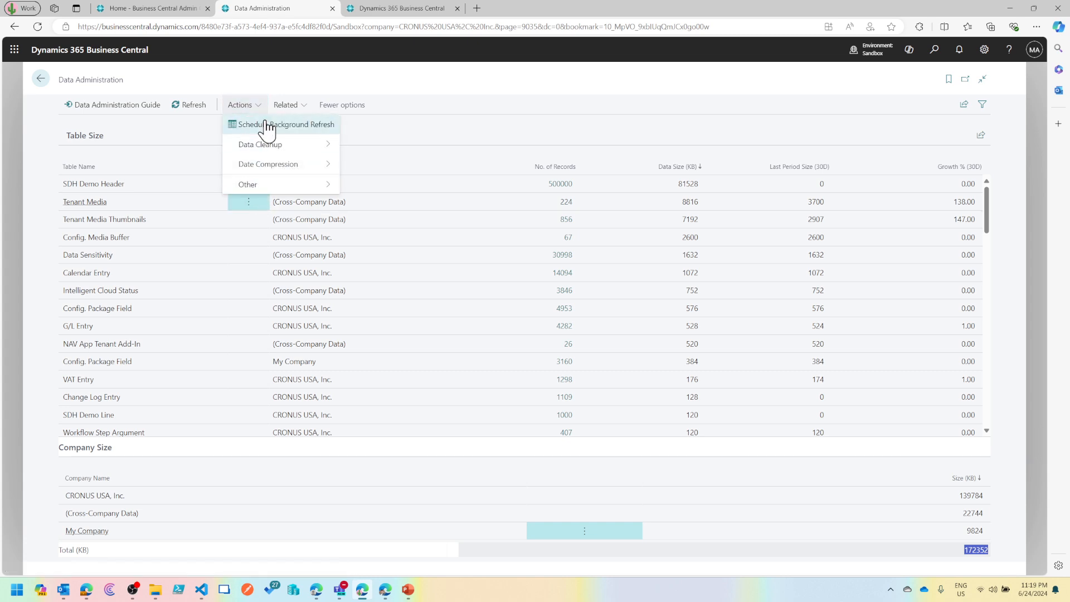
{"action": "mouse_move", "coordinate": [266, 128]}
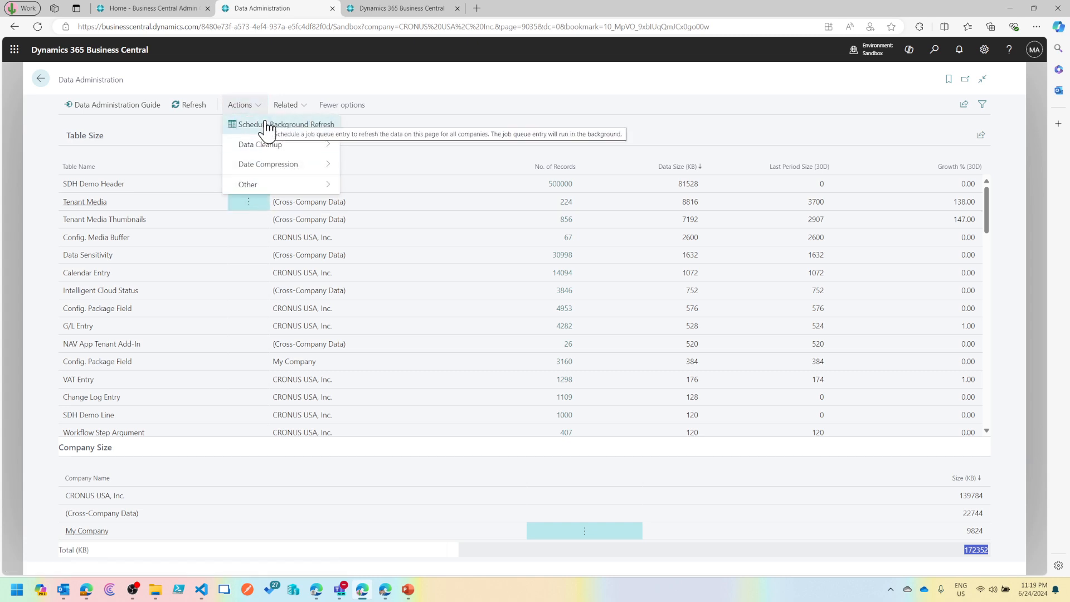
{"action": "mouse_move", "coordinate": [275, 148]}
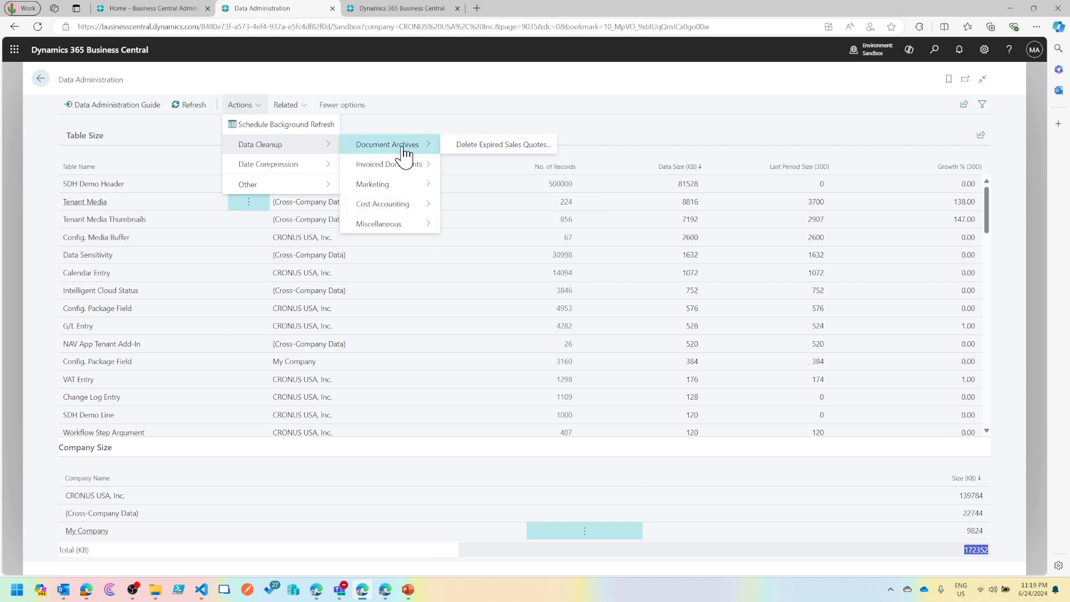
{"action": "mouse_move", "coordinate": [477, 151]}
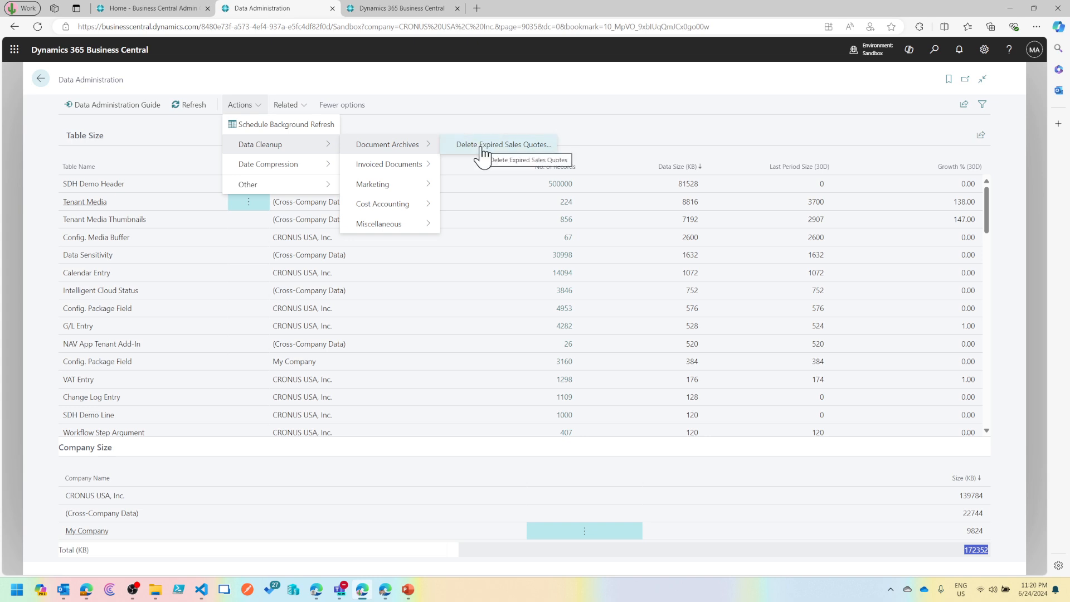
{"action": "mouse_move", "coordinate": [408, 164]}
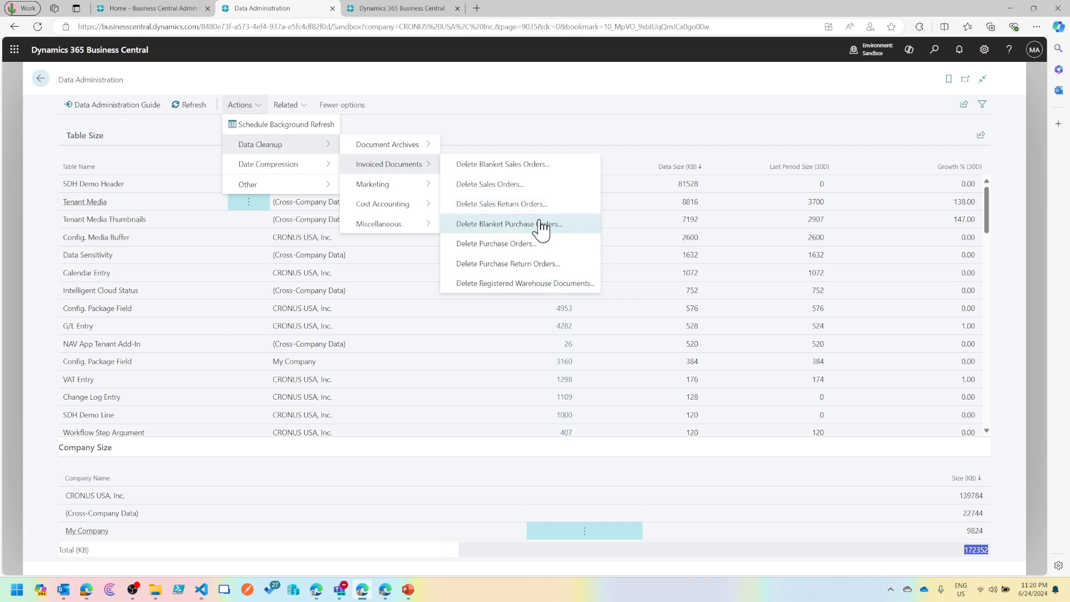
{"action": "mouse_move", "coordinate": [527, 248]}
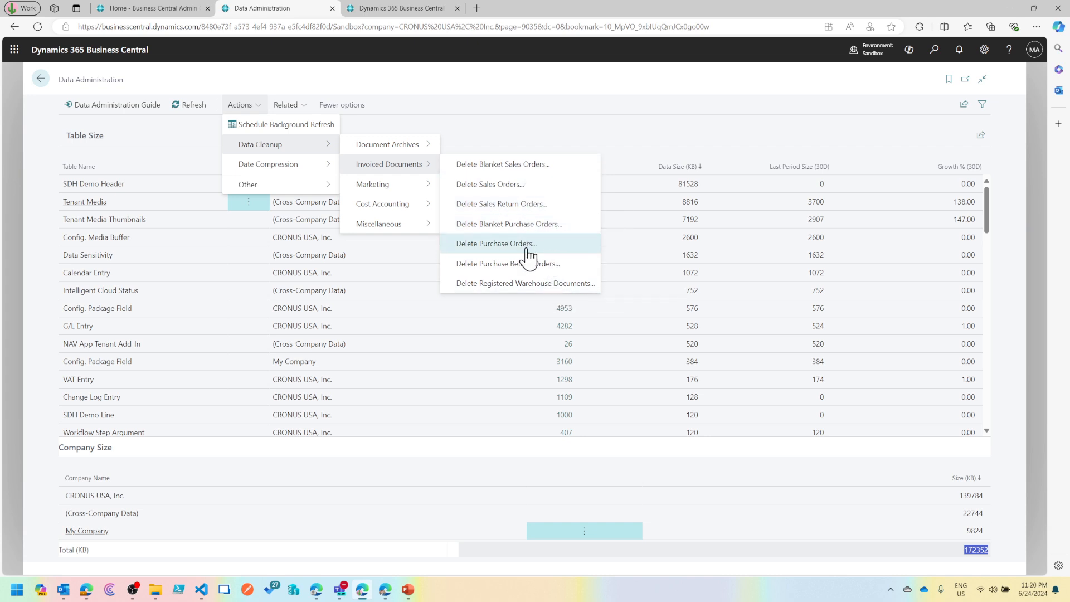
Step: Review the Delete Invoiced Purchase Orders filter dialog and cancel without deleting
{"action": "left_click", "coordinate": [496, 244]}
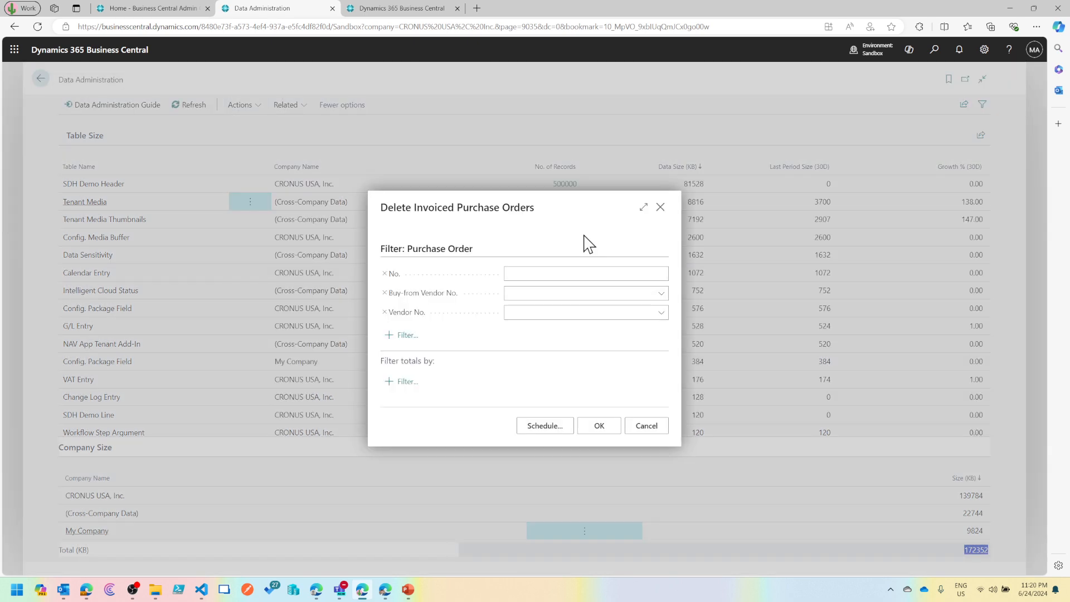
{"action": "mouse_move", "coordinate": [593, 293]}
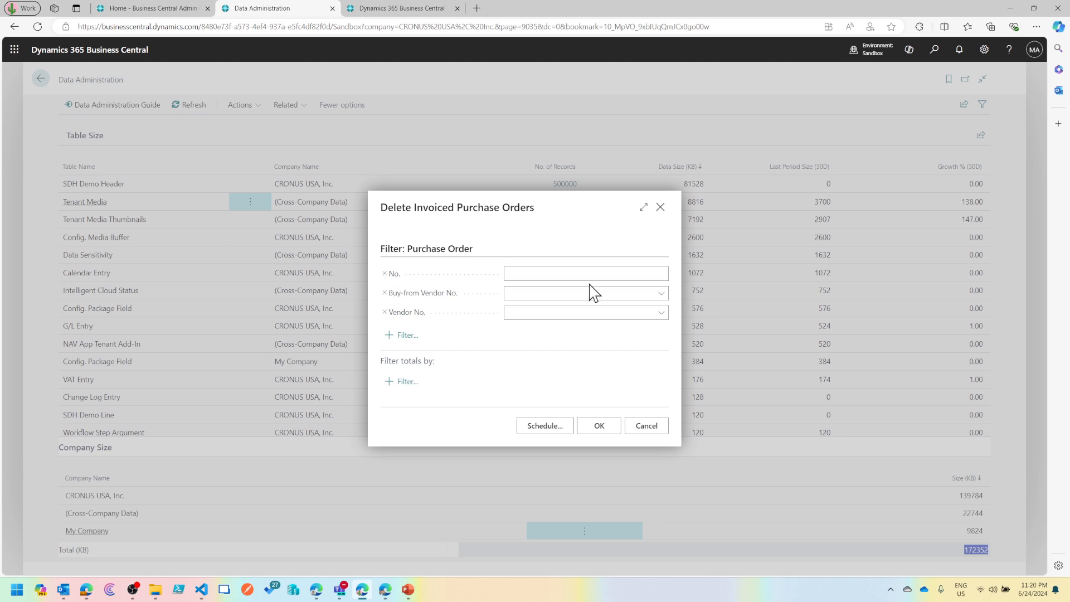
{"action": "mouse_move", "coordinate": [426, 208]}
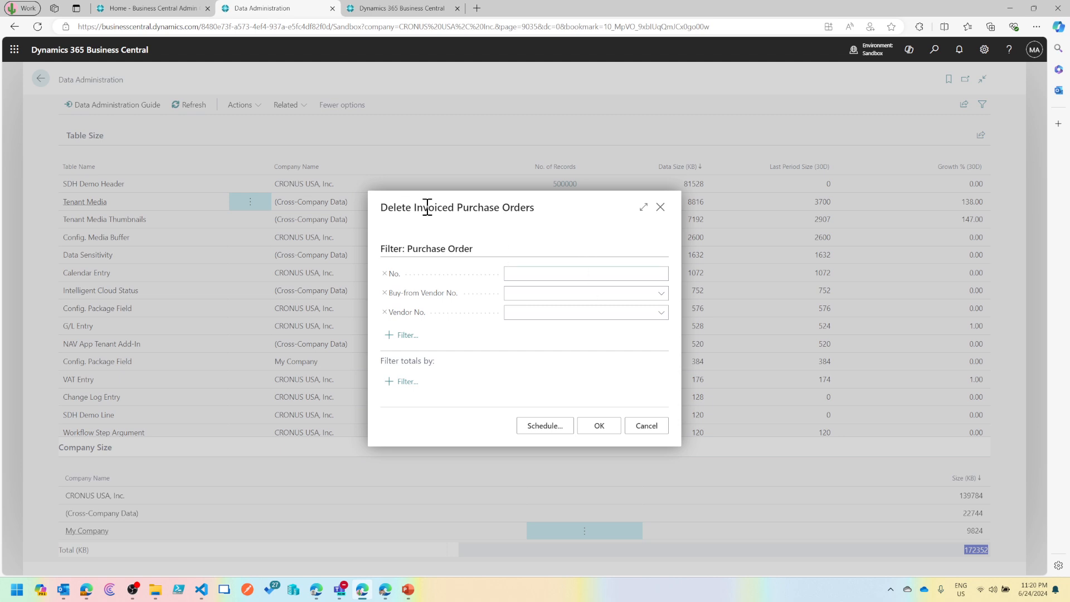
{"action": "left_click", "coordinate": [646, 425]}
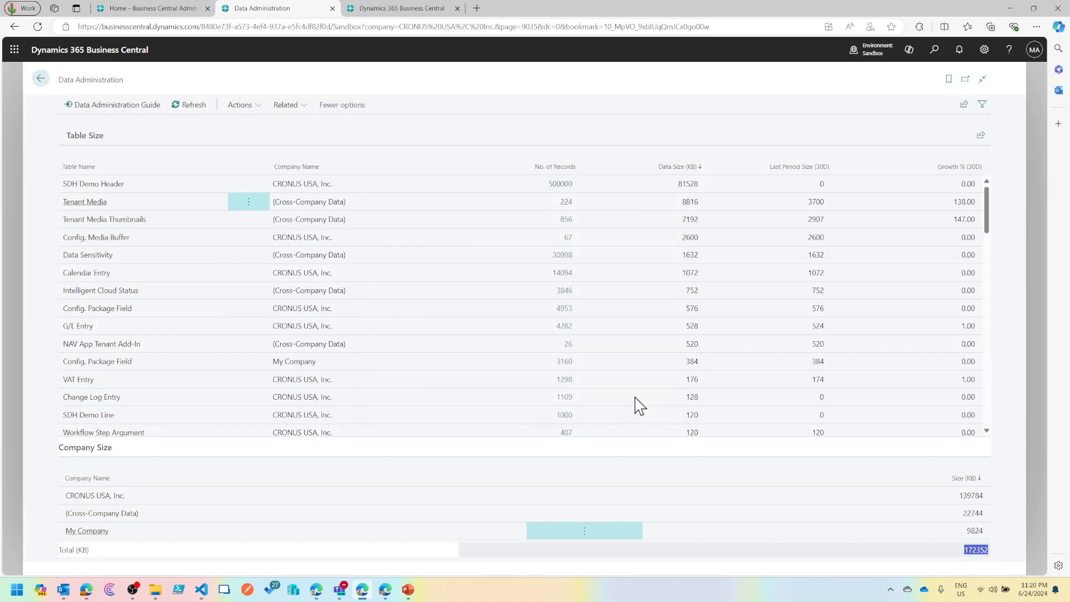
Step: Browse Data Cleanup's Marketing and Miscellaneous submenus down to Delete Detached media
{"action": "left_click", "coordinate": [240, 105]}
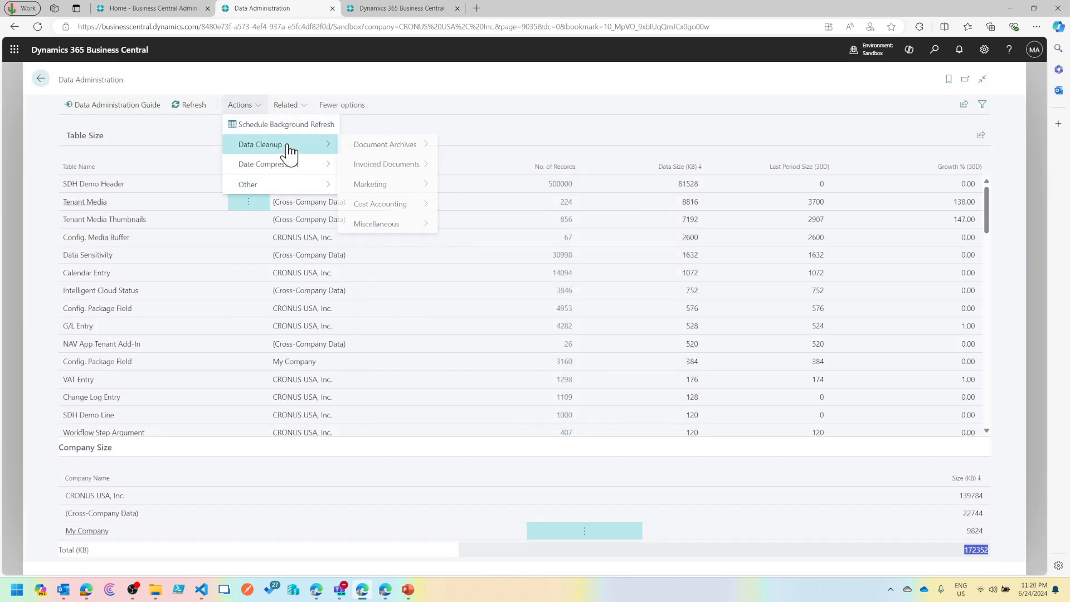
{"action": "mouse_move", "coordinate": [369, 184]}
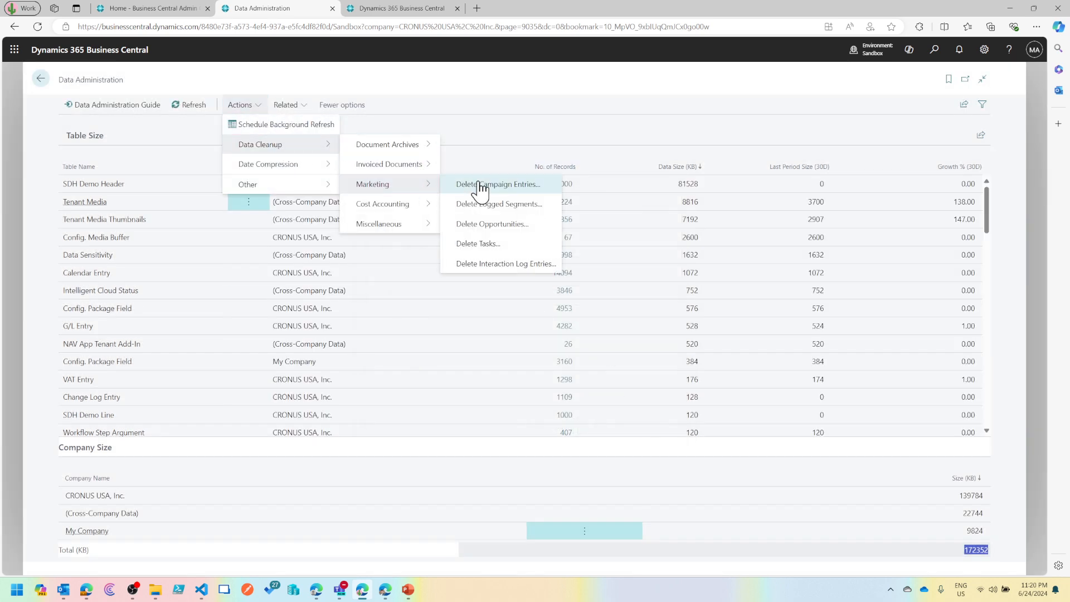
{"action": "mouse_move", "coordinate": [506, 264]}
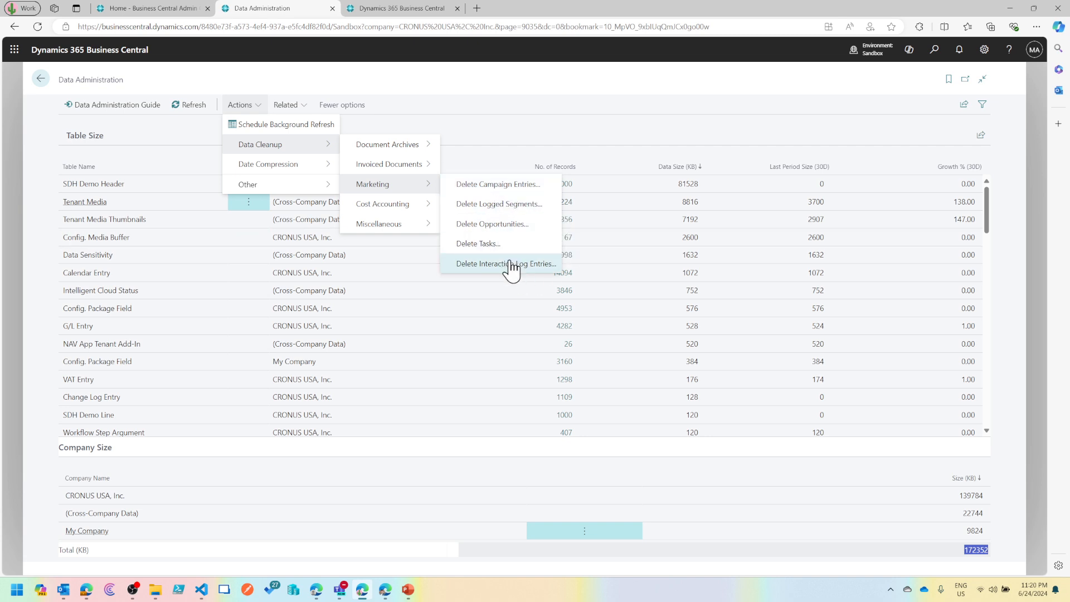
{"action": "mouse_move", "coordinate": [512, 266]}
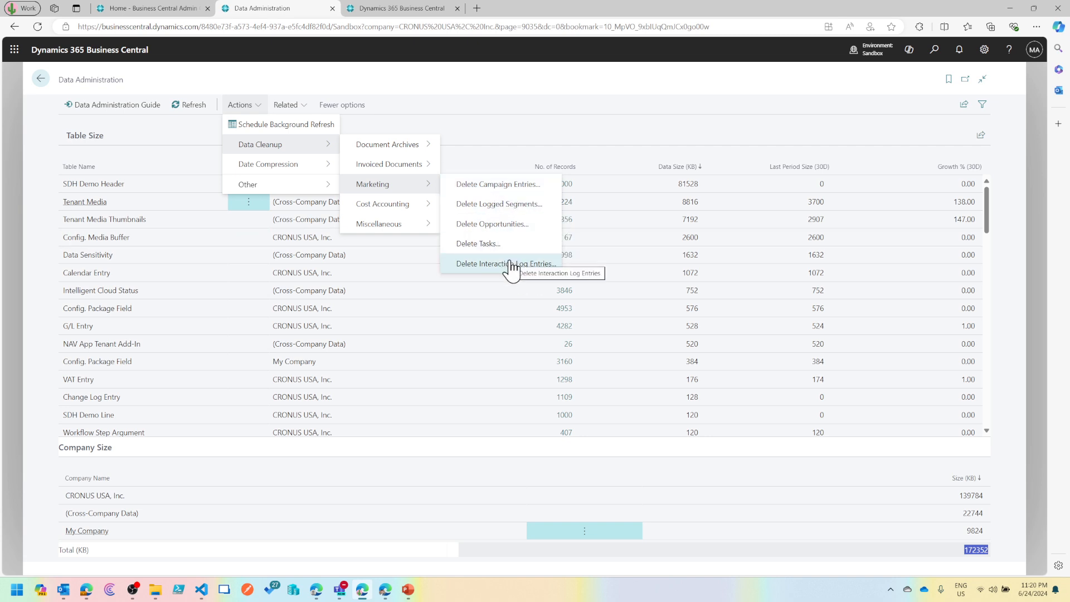
{"action": "mouse_move", "coordinate": [383, 204]}
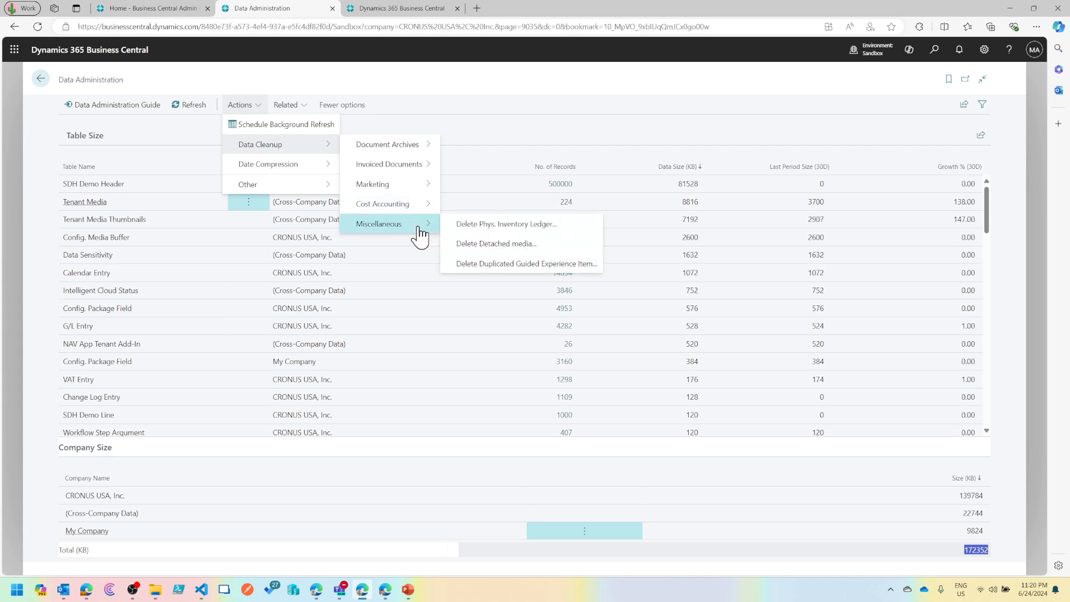
{"action": "mouse_move", "coordinate": [563, 233]}
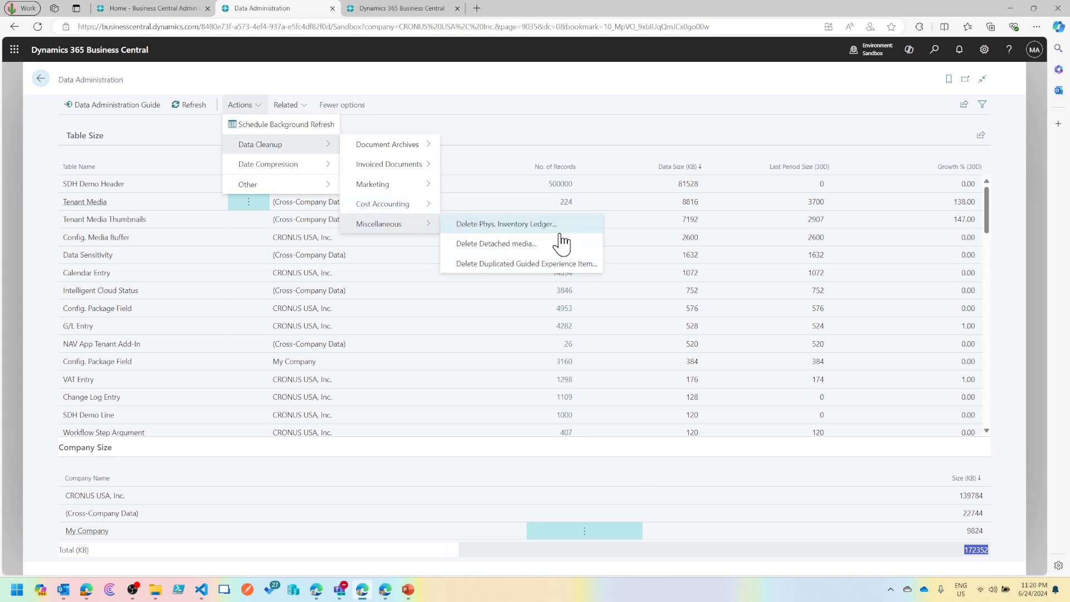
{"action": "mouse_move", "coordinate": [513, 224]}
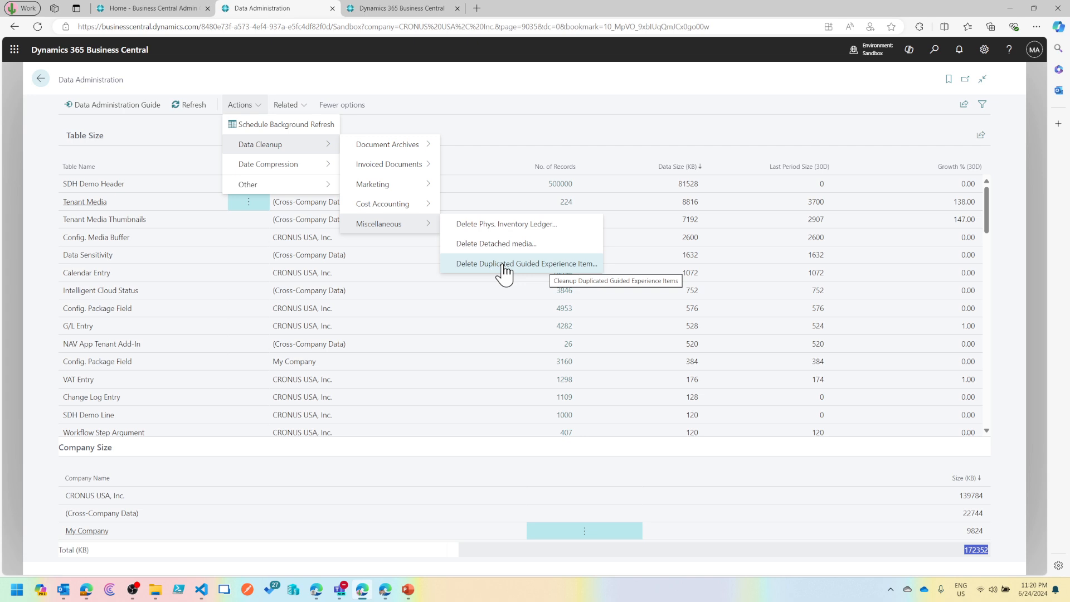
{"action": "mouse_move", "coordinate": [503, 257]}
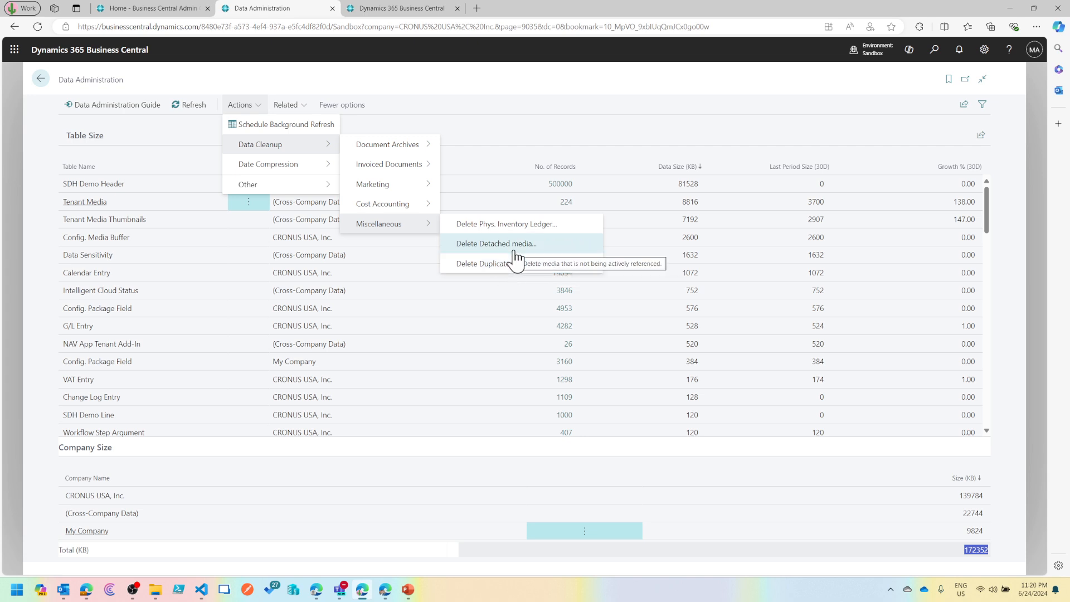
Step: Open Detached Media Cleanup and load the detached media entries
{"action": "left_click", "coordinate": [496, 244]}
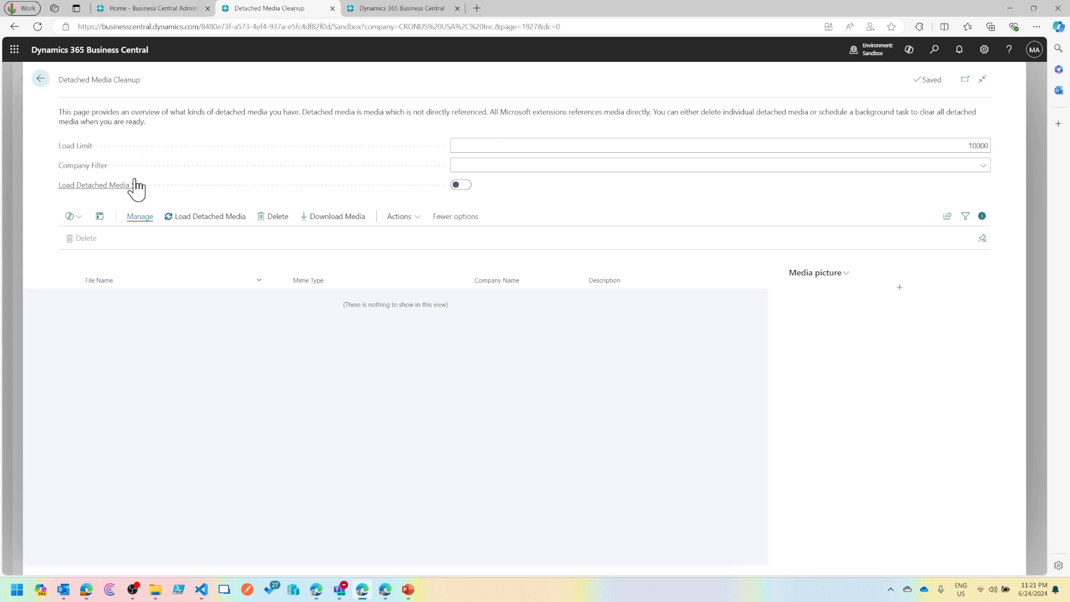
{"action": "mouse_move", "coordinate": [129, 188]}
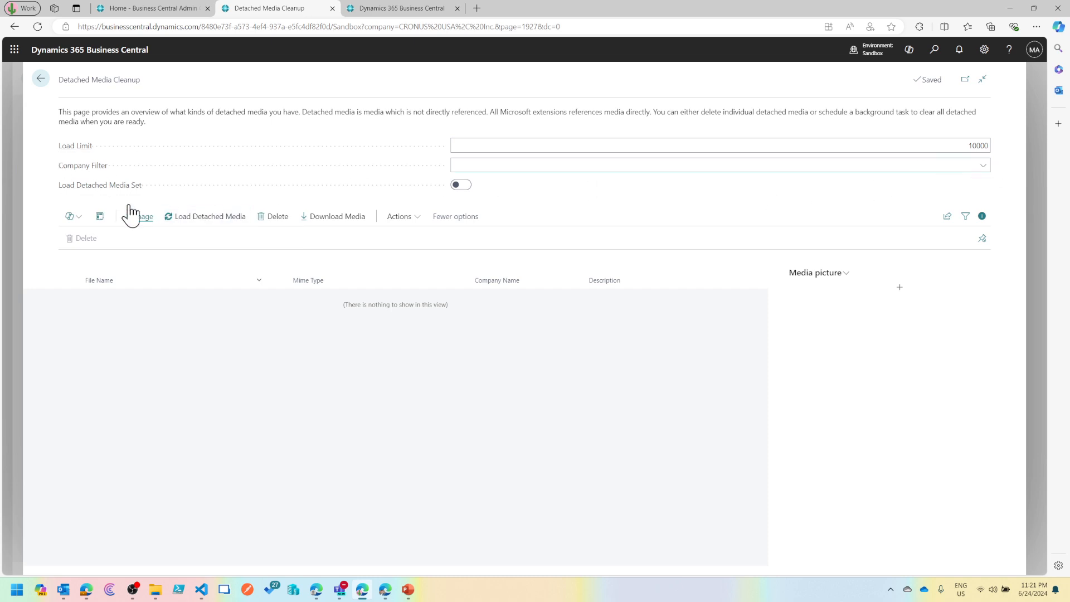
{"action": "left_click", "coordinate": [460, 185]}
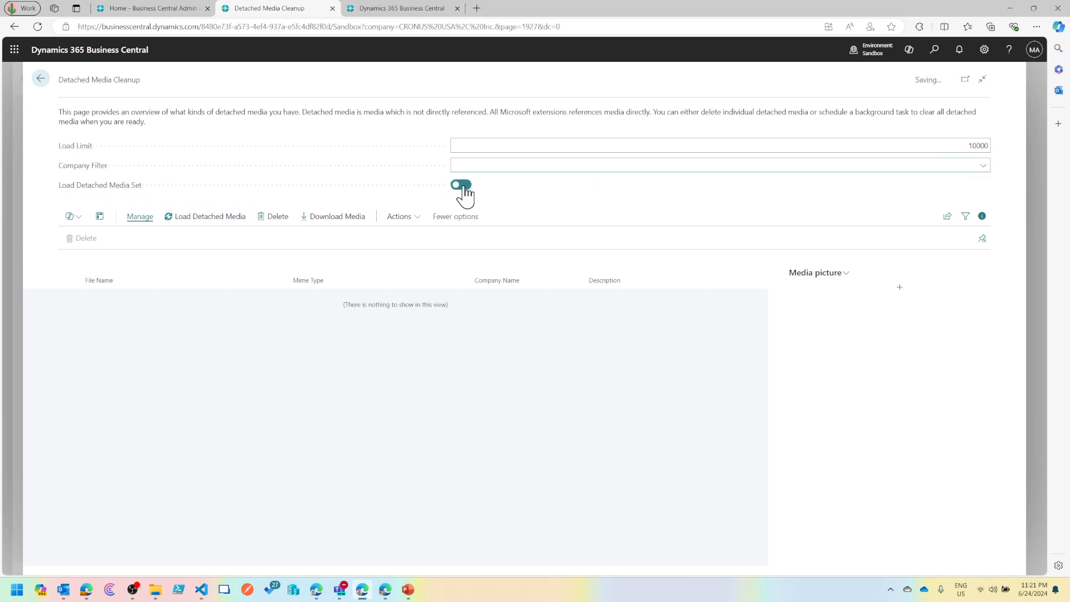
{"action": "left_click", "coordinate": [461, 184]}
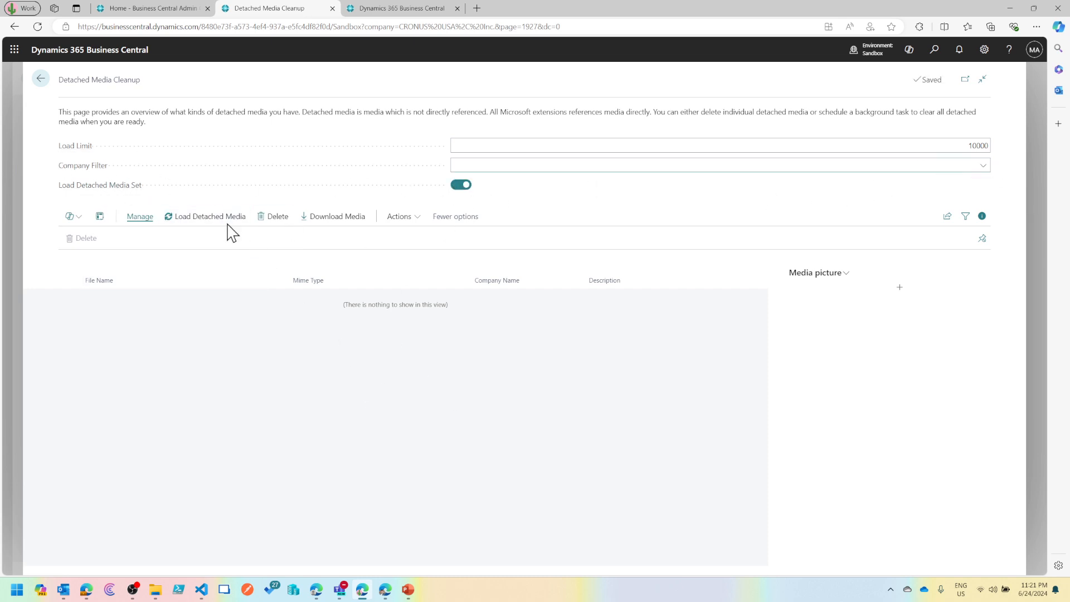
{"action": "left_click", "coordinate": [209, 216]}
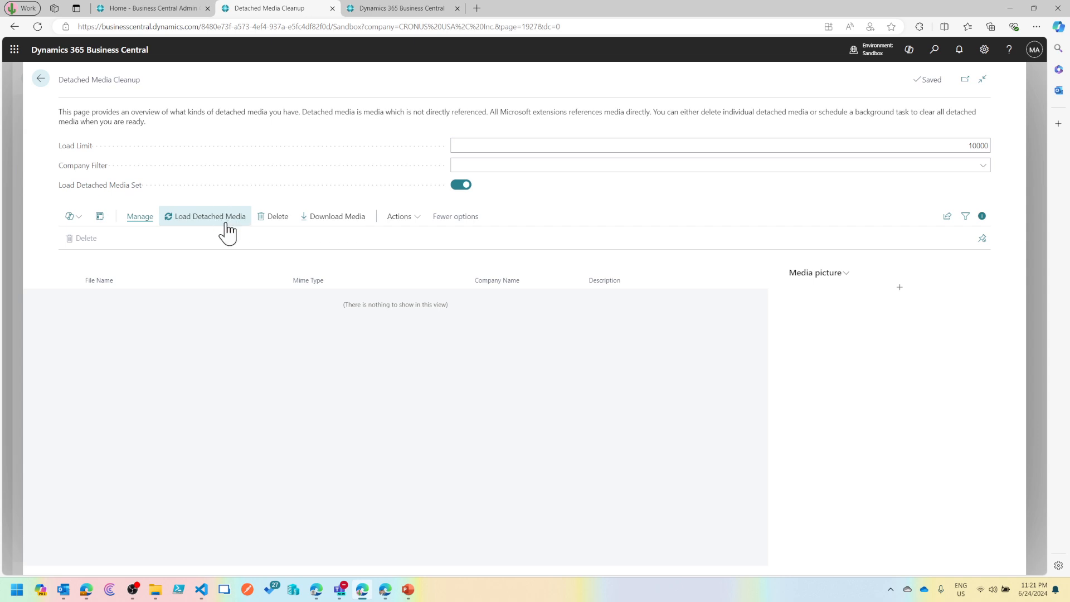
{"action": "mouse_move", "coordinate": [270, 408]}
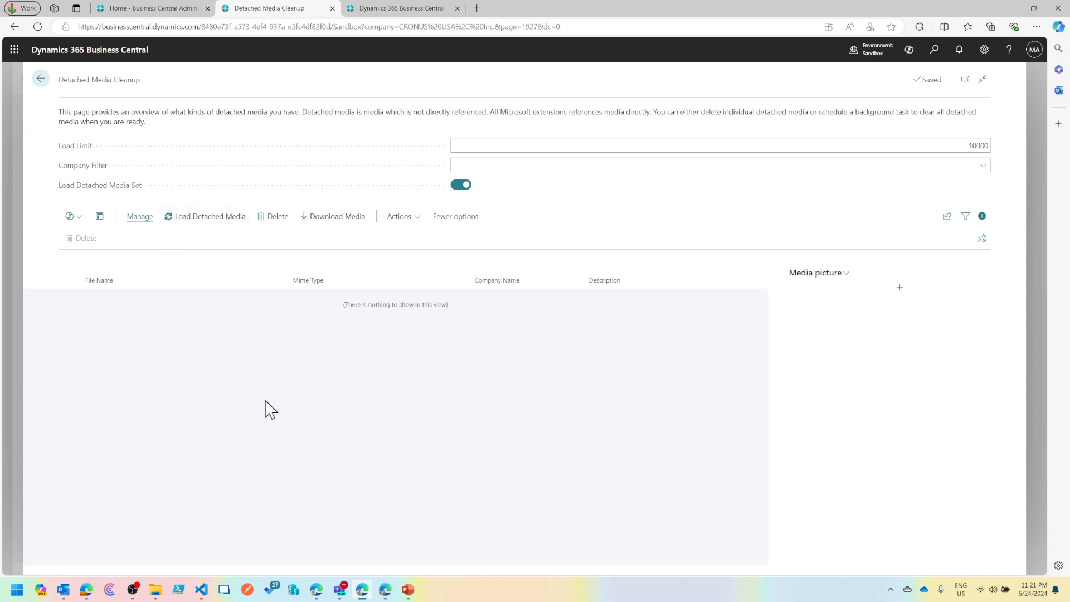
{"action": "mouse_move", "coordinate": [438, 472]}
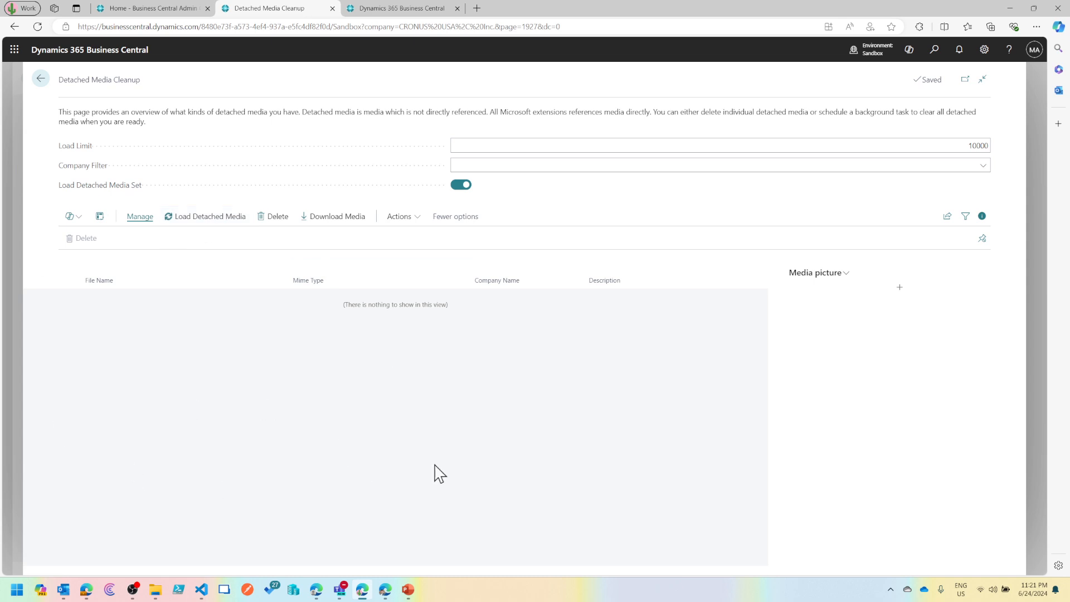
{"action": "mouse_move", "coordinate": [485, 448]}
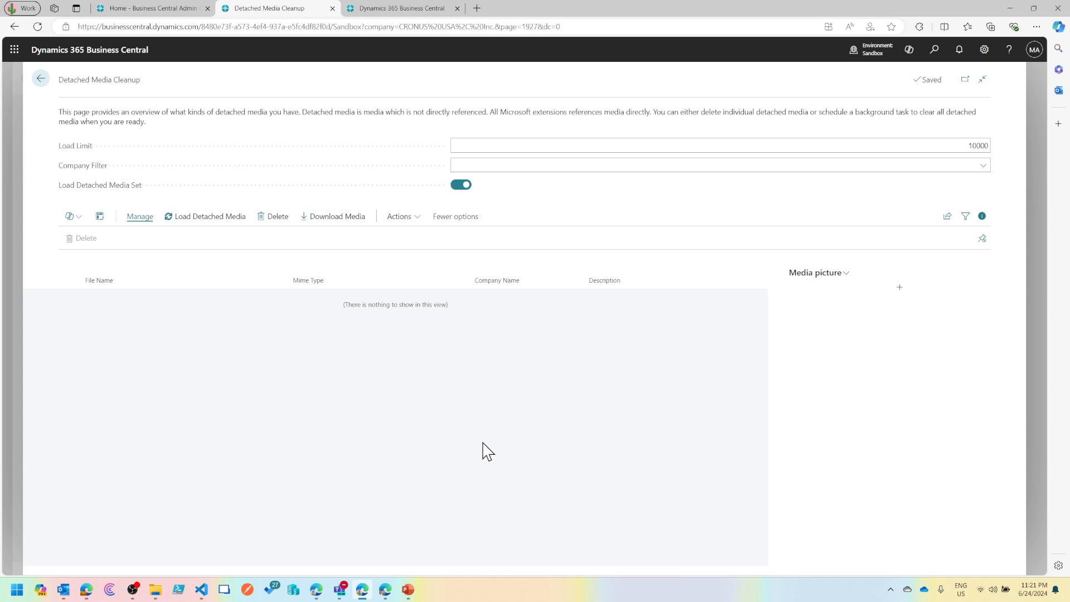
{"action": "mouse_move", "coordinate": [247, 171]}
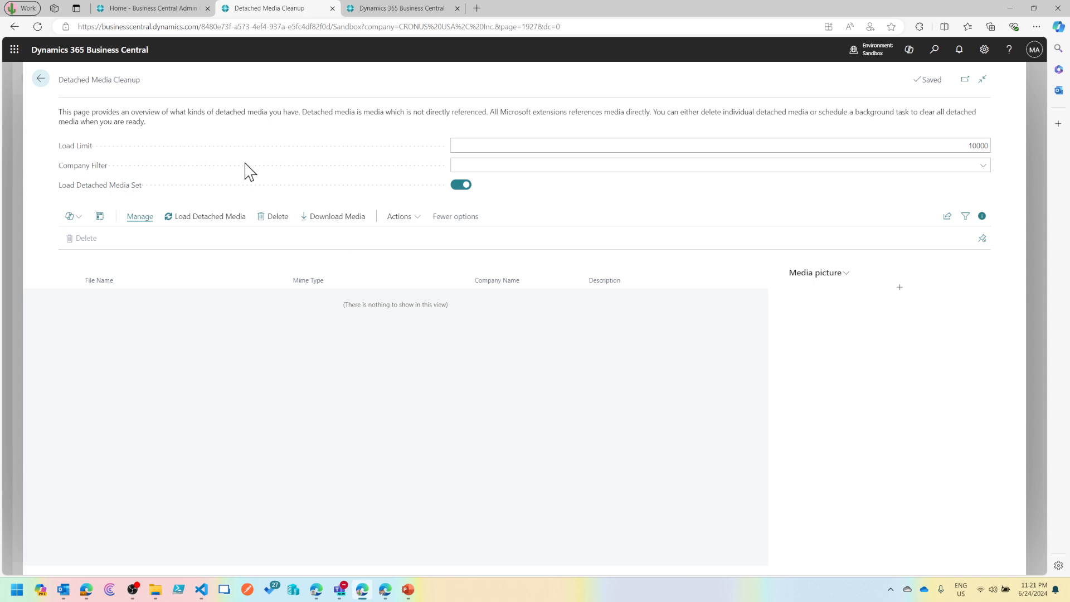
Step: Reload detached media, finding none, and return to Data Administration
{"action": "double_click", "coordinate": [99, 79]}
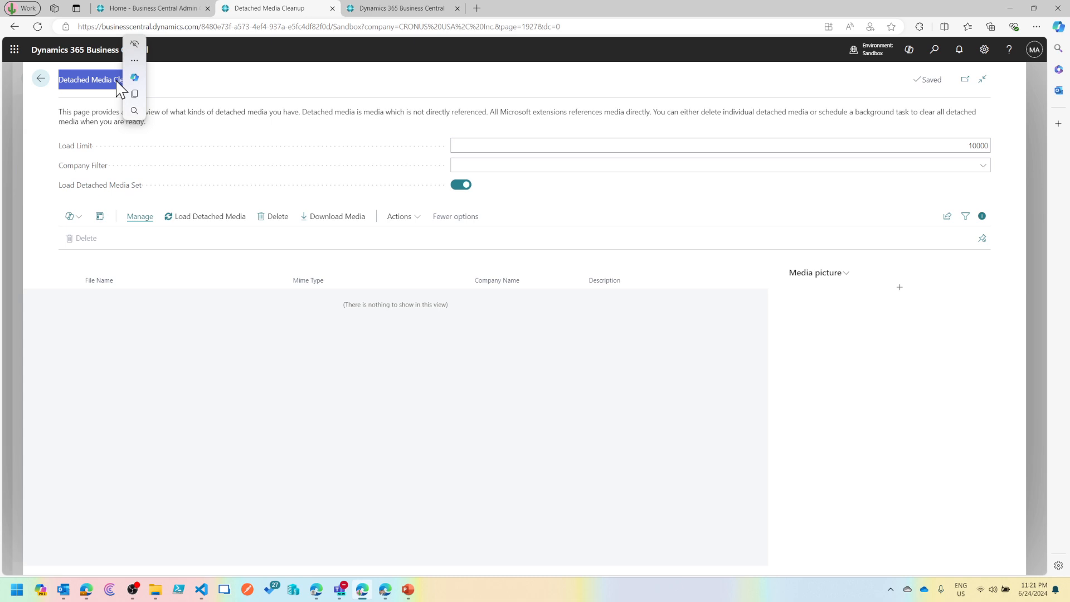
{"action": "left_click", "coordinate": [274, 350]}
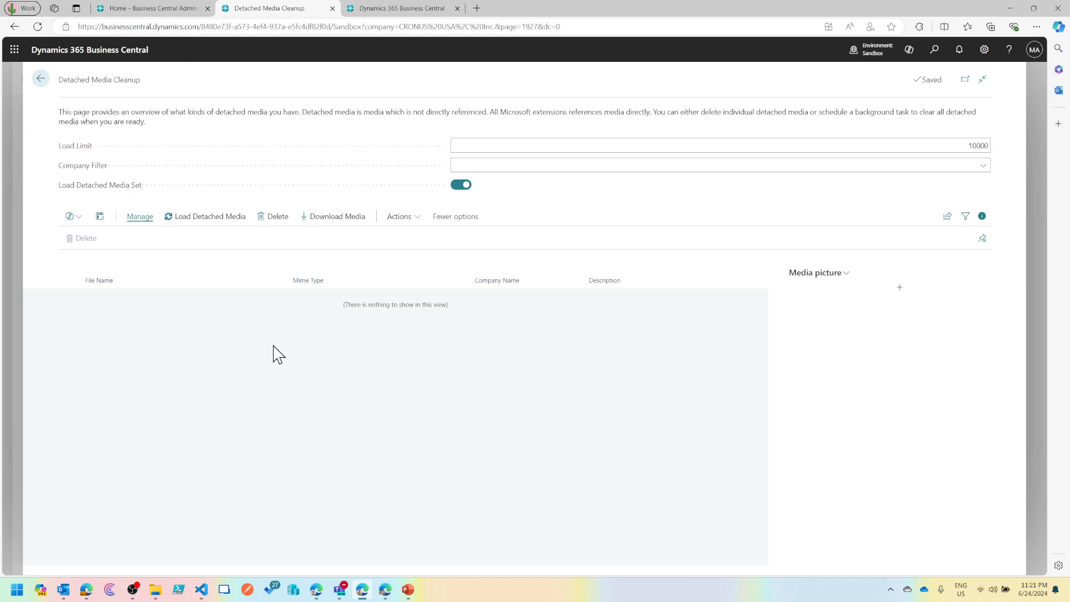
{"action": "mouse_move", "coordinate": [248, 236]}
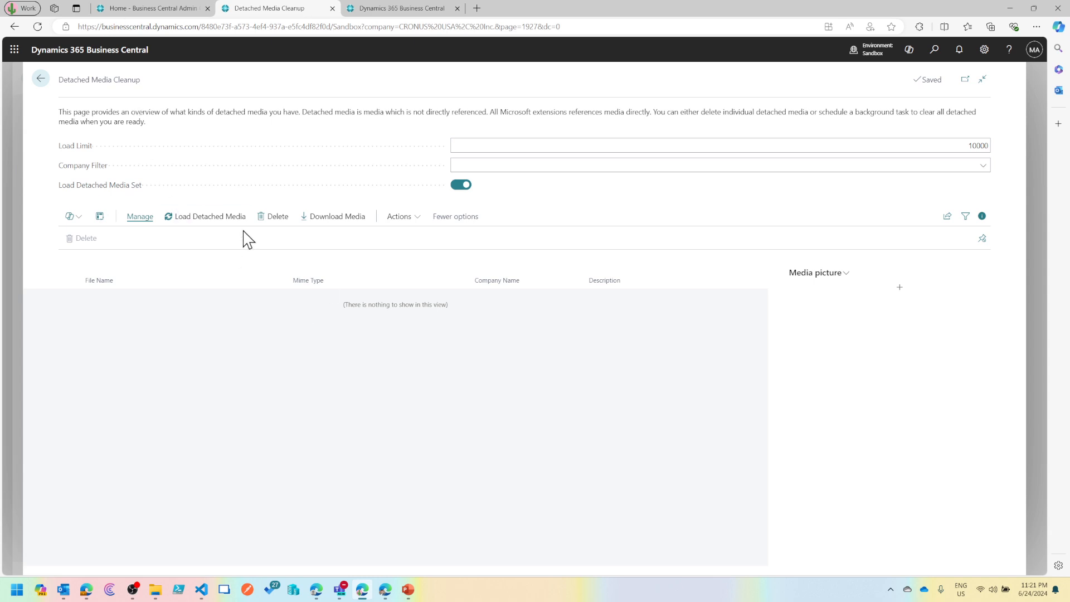
{"action": "left_click", "coordinate": [209, 216]}
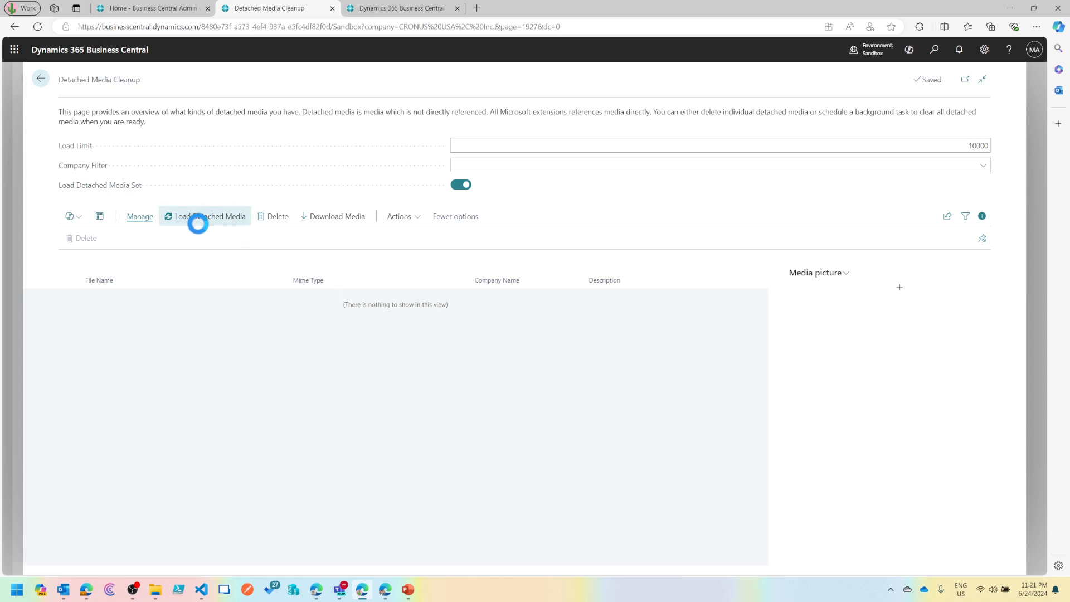
{"action": "left_click", "coordinate": [198, 216]}
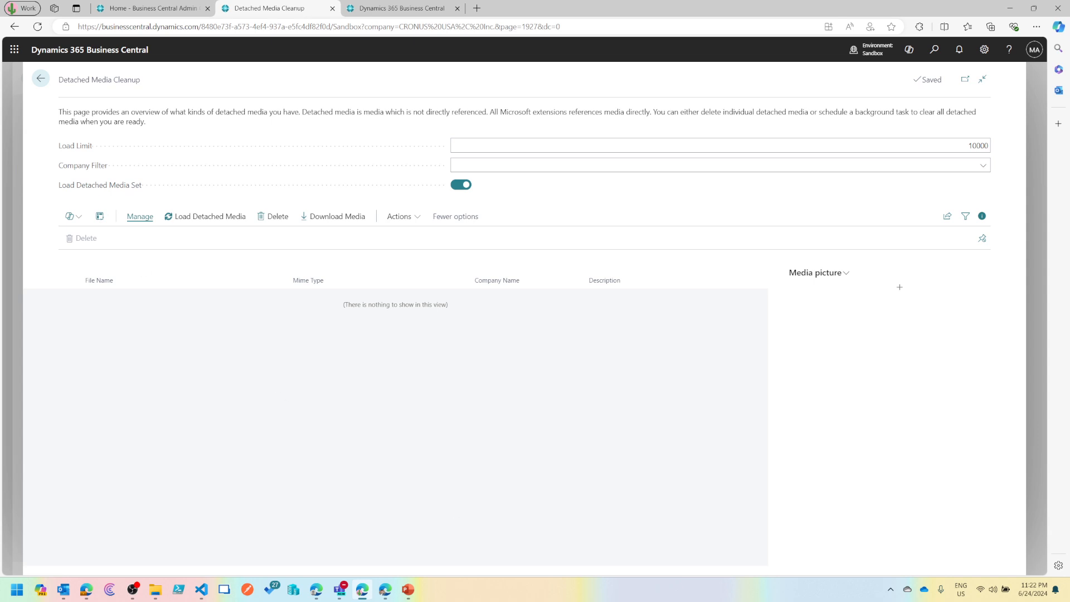
{"action": "left_click", "coordinate": [39, 79]}
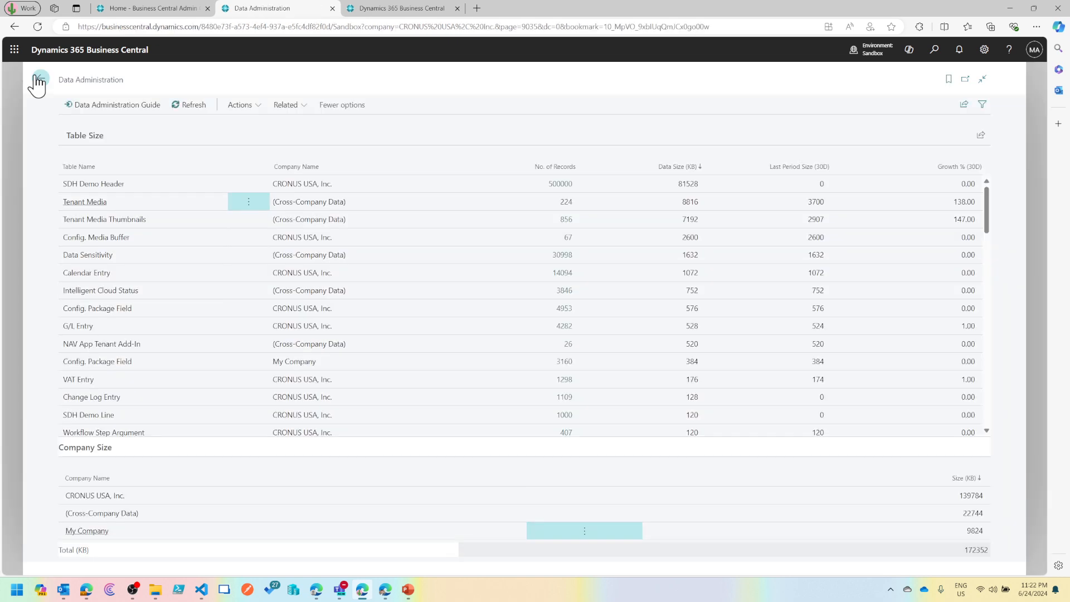
Step: Browse Date Compression actions such as Compress Entries for G/L, customer and vendor ledgers
{"action": "left_click", "coordinate": [241, 105]}
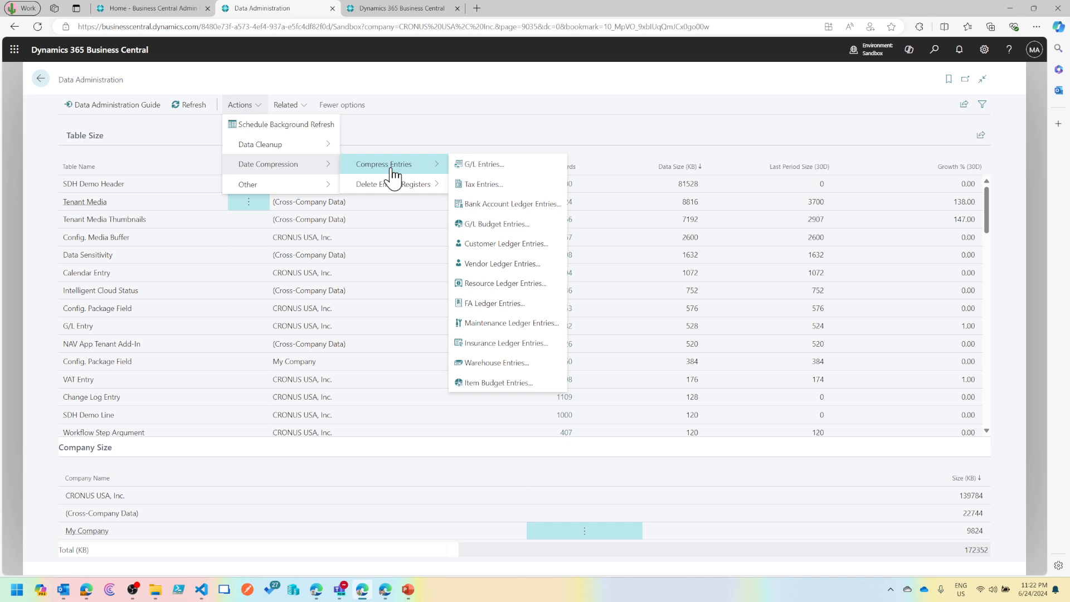
{"action": "mouse_move", "coordinate": [416, 189]}
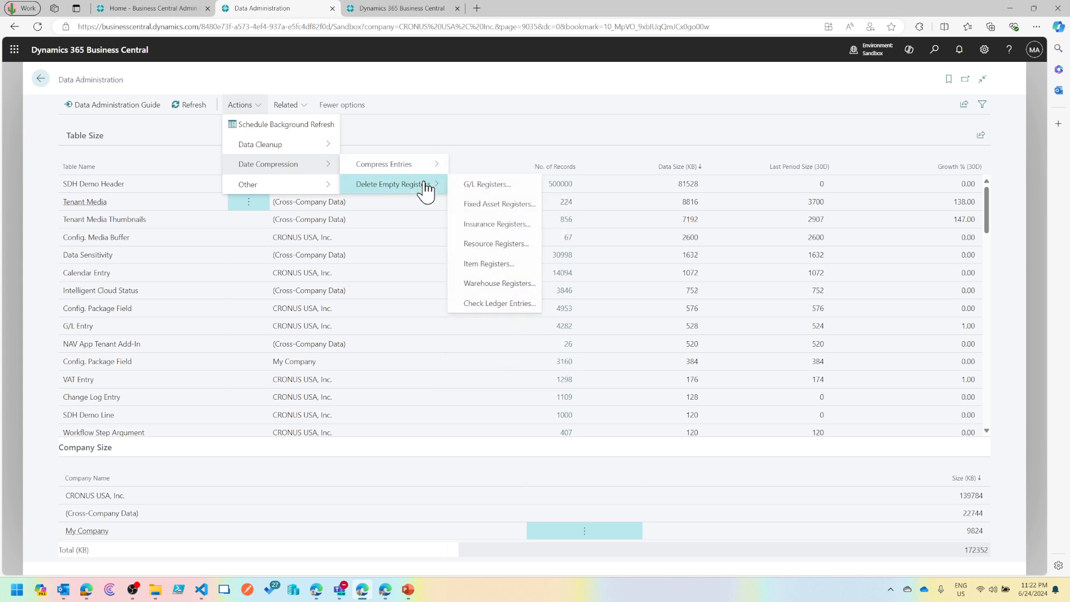
{"action": "mouse_move", "coordinate": [481, 187]}
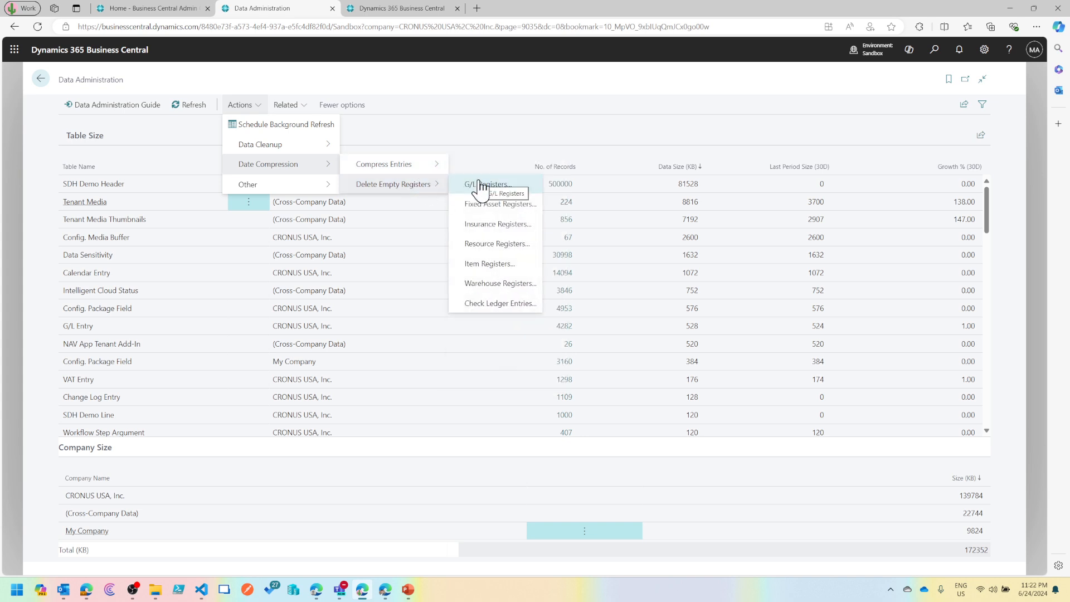
{"action": "mouse_move", "coordinate": [381, 167]}
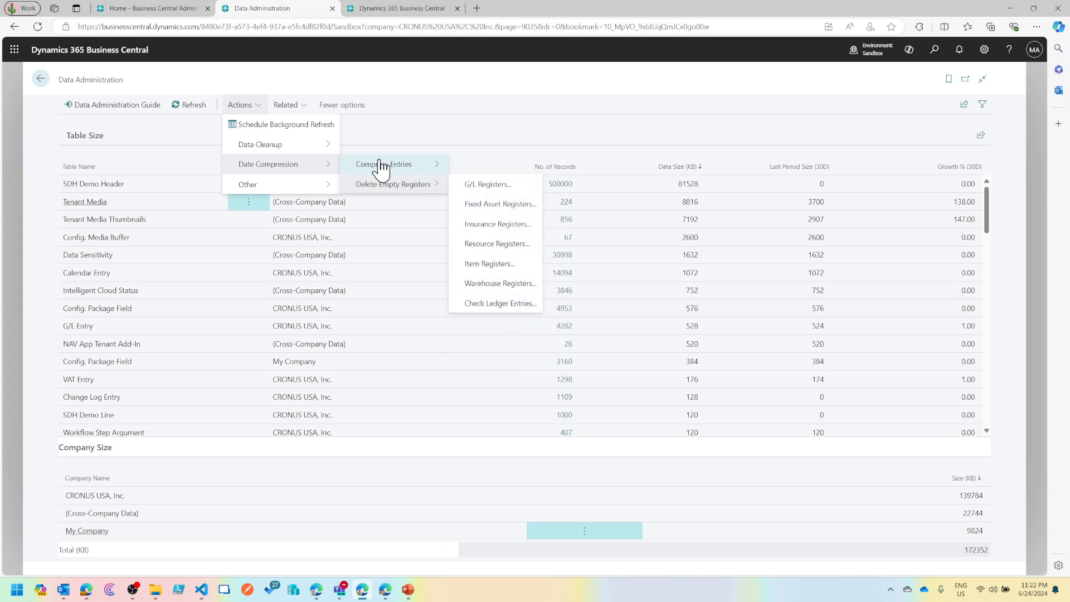
{"action": "left_click", "coordinate": [383, 164]}
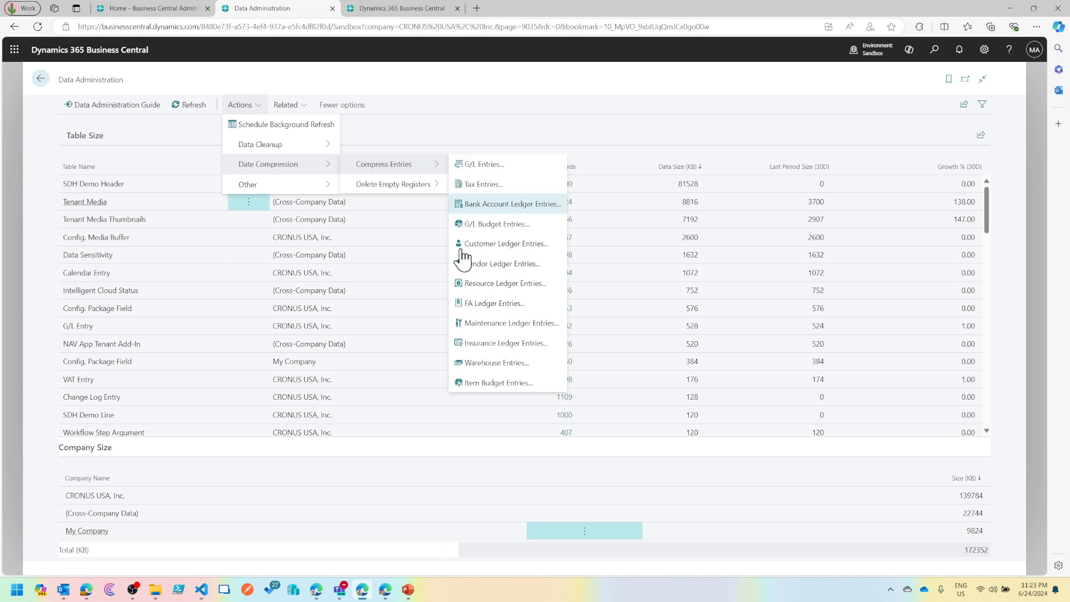
{"action": "mouse_move", "coordinate": [502, 384]}
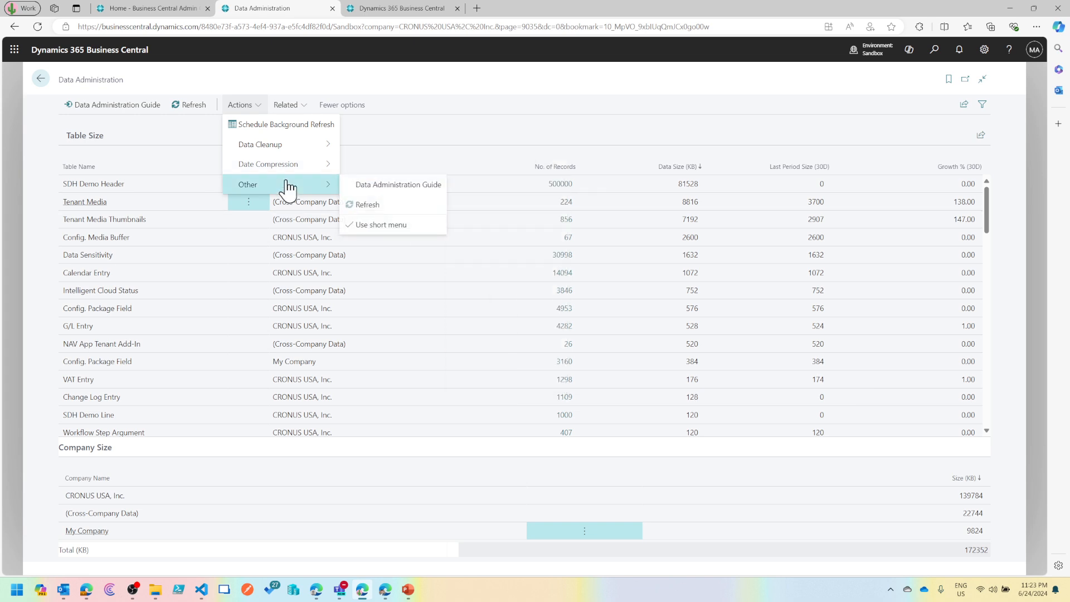
{"action": "mouse_move", "coordinate": [397, 208]}
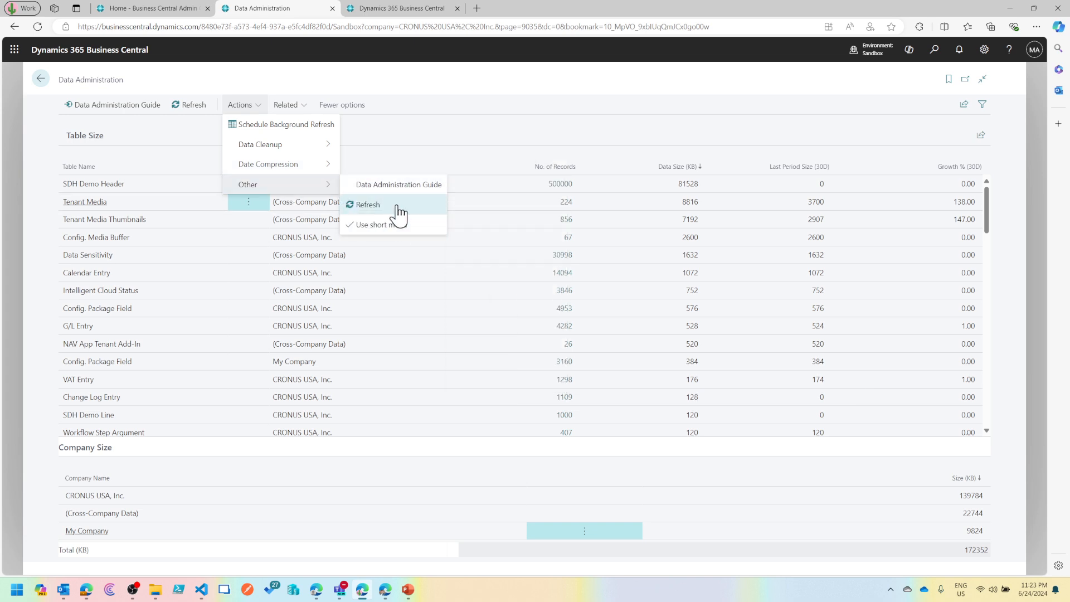
{"action": "mouse_move", "coordinate": [322, 191]}
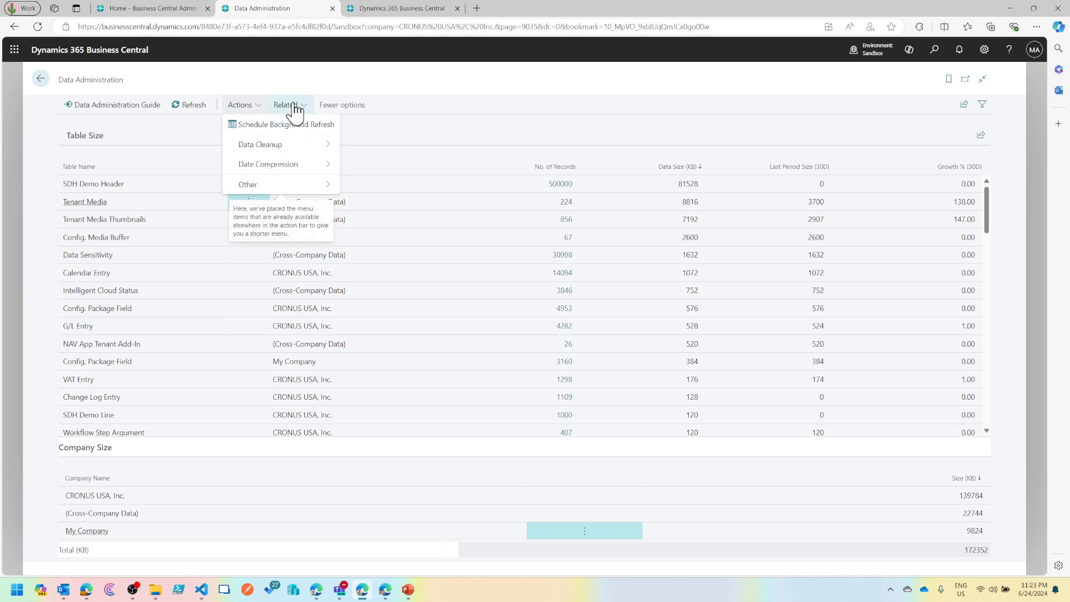
Step: Open Related > Companies to view CRONUS USA, Inc. and My Company
{"action": "left_click", "coordinate": [286, 104]}
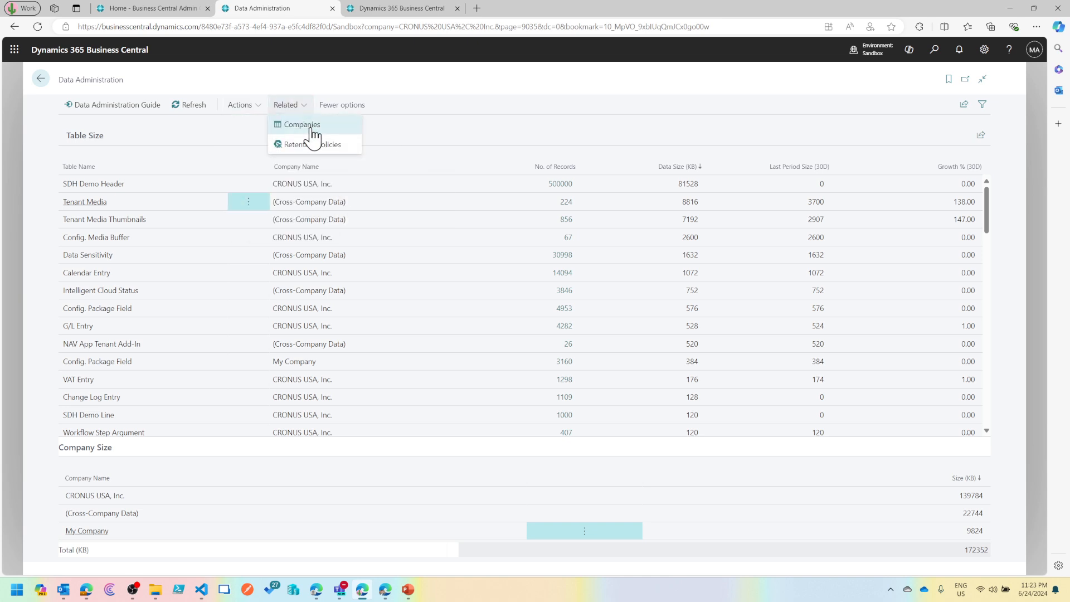
{"action": "left_click", "coordinate": [300, 124]}
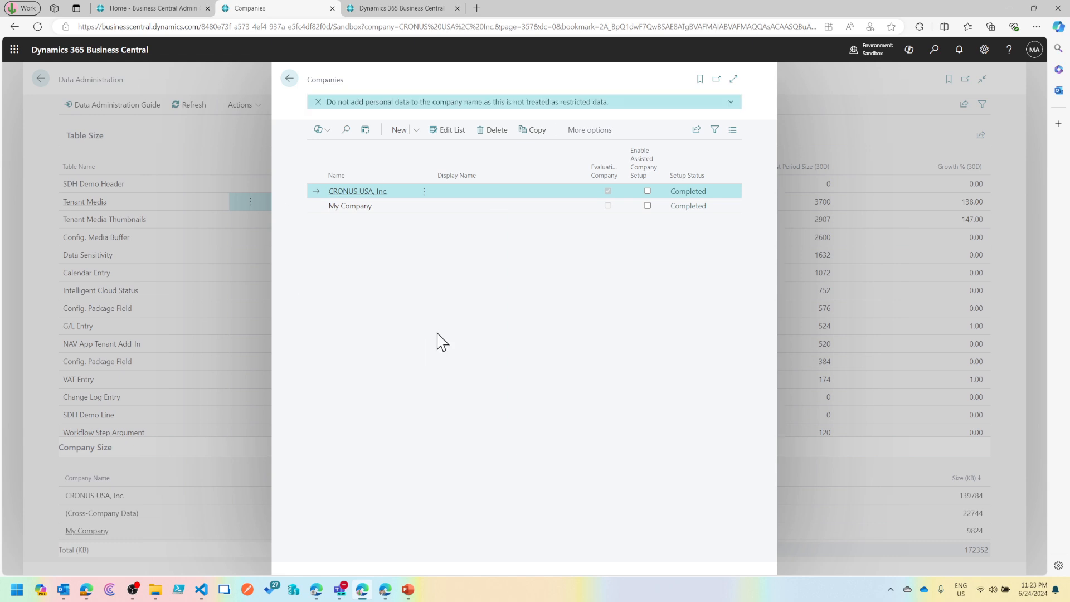
{"action": "mouse_move", "coordinate": [289, 79]}
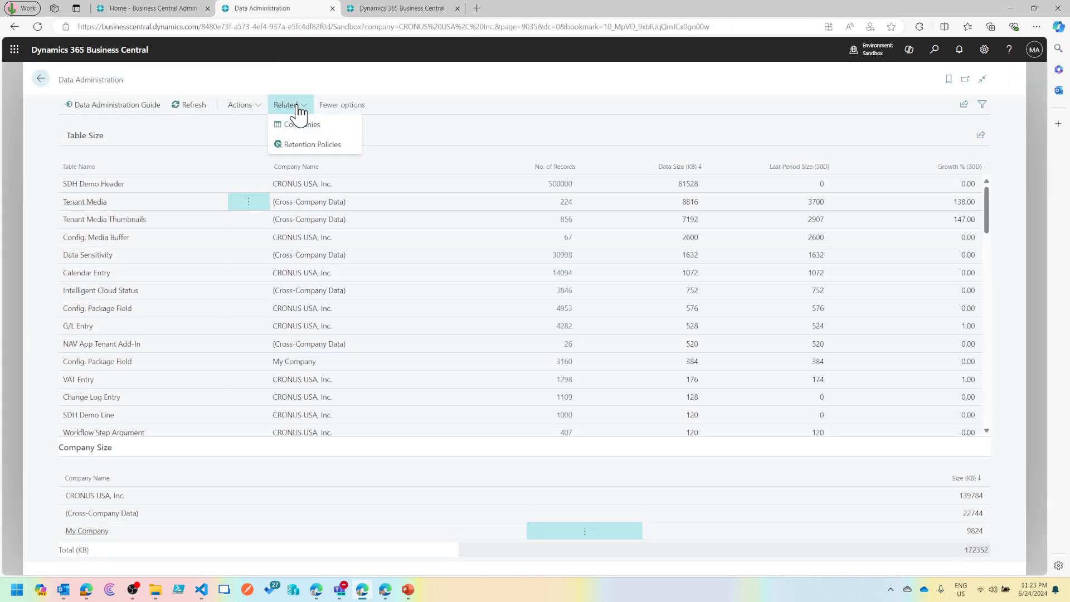
{"action": "left_click", "coordinate": [312, 144]}
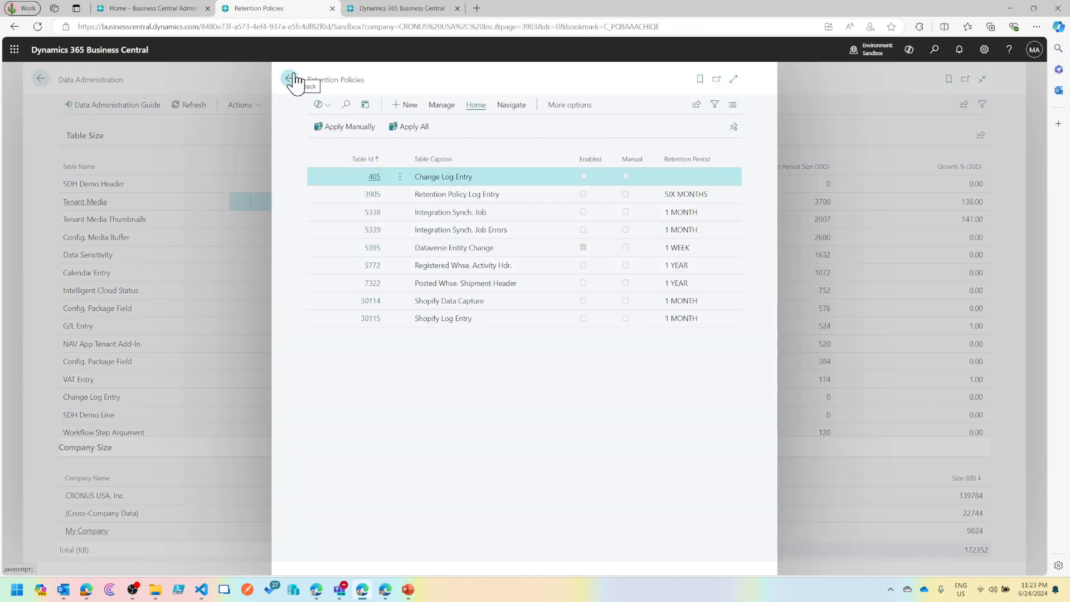
{"action": "left_click", "coordinate": [297, 77]}
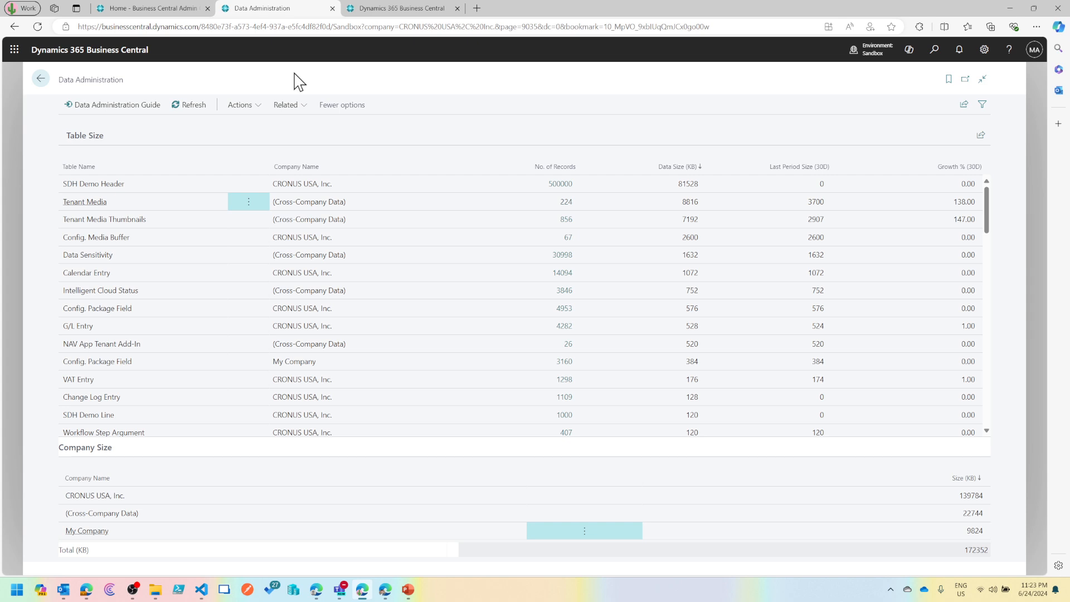
{"action": "mouse_move", "coordinate": [67, 105]}
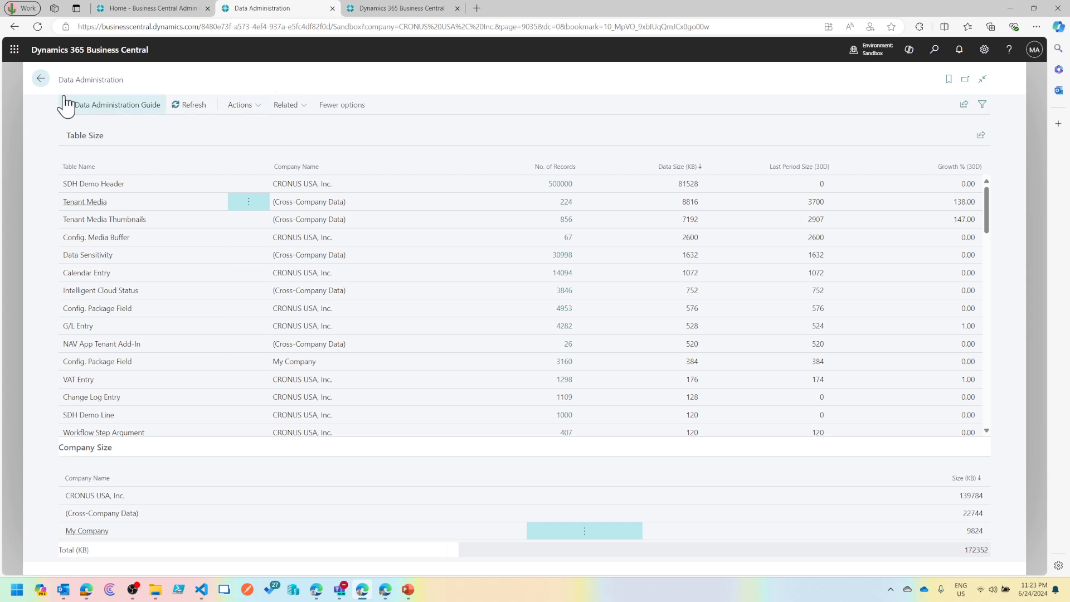
{"action": "mouse_move", "coordinate": [259, 109]}
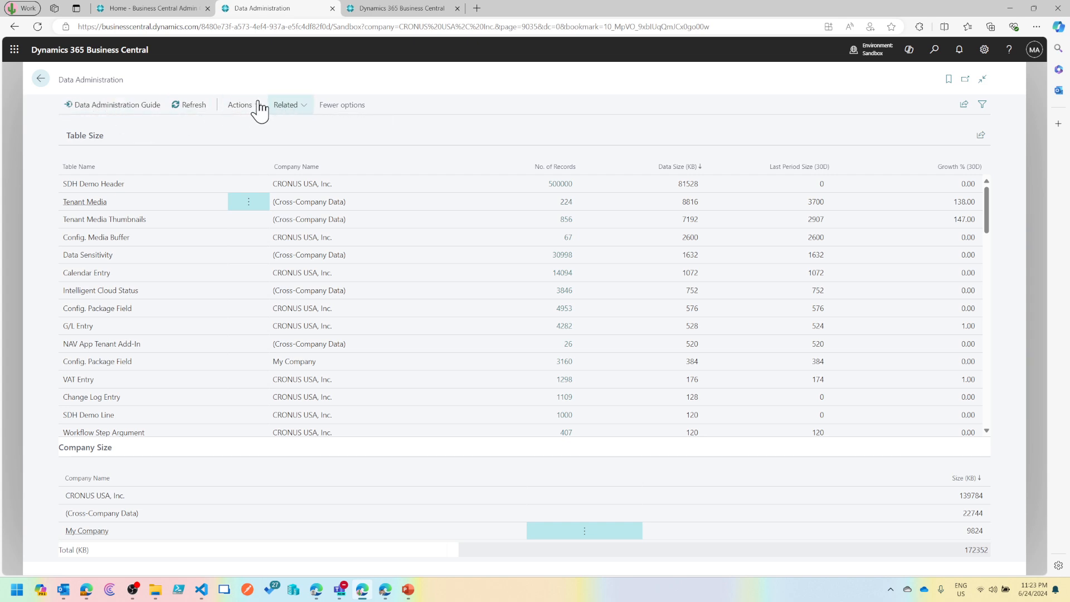
Step: Show the Data Cleanup > Invoiced Documents delete commands, such as Delete Sales Orders
{"action": "left_click", "coordinate": [240, 105]}
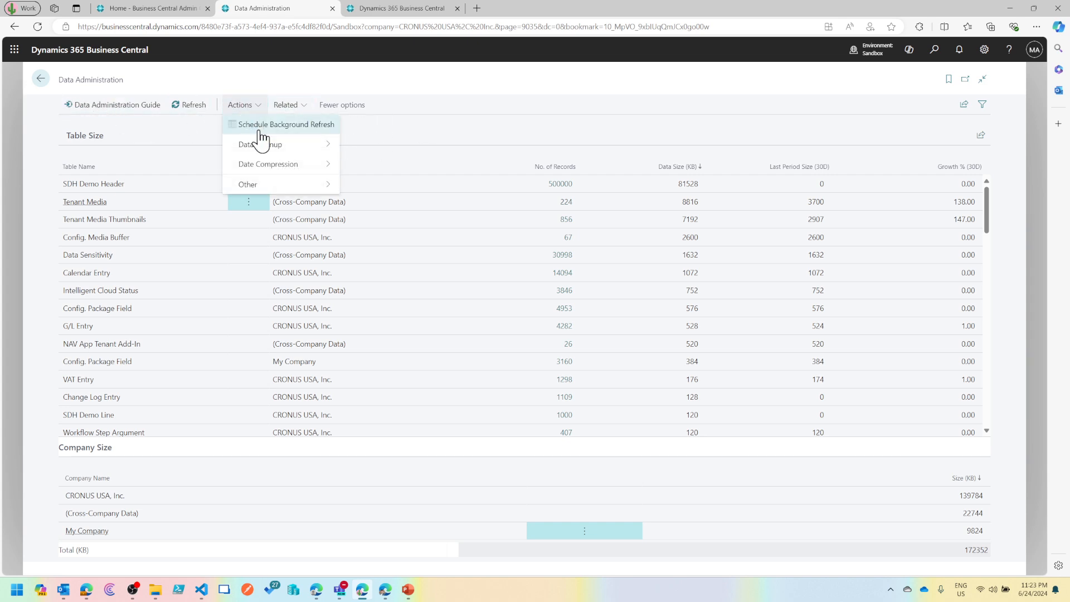
{"action": "mouse_move", "coordinate": [259, 144]}
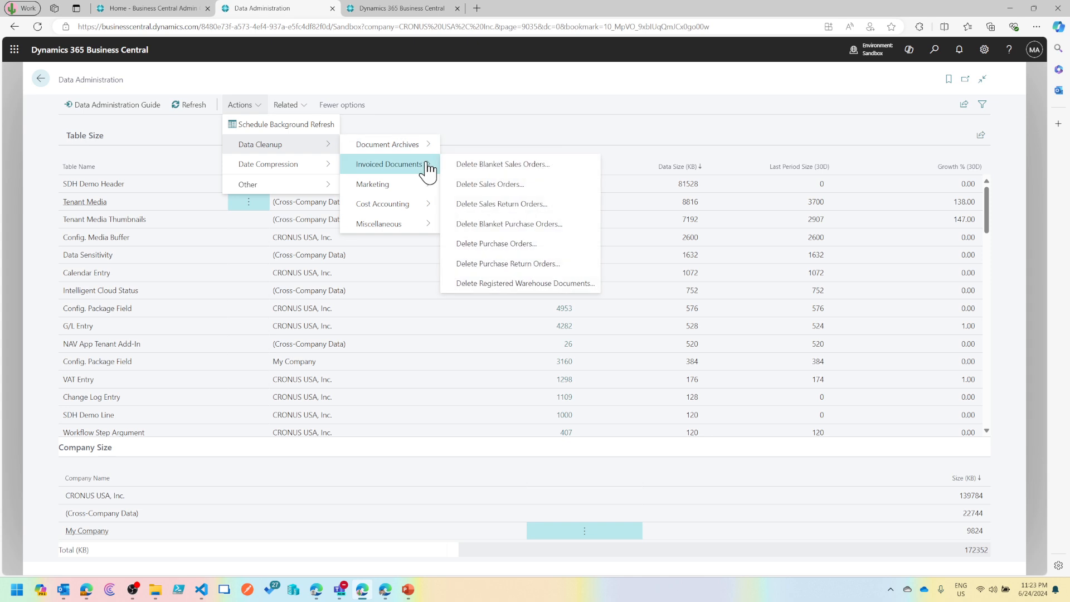
{"action": "mouse_move", "coordinate": [475, 208]}
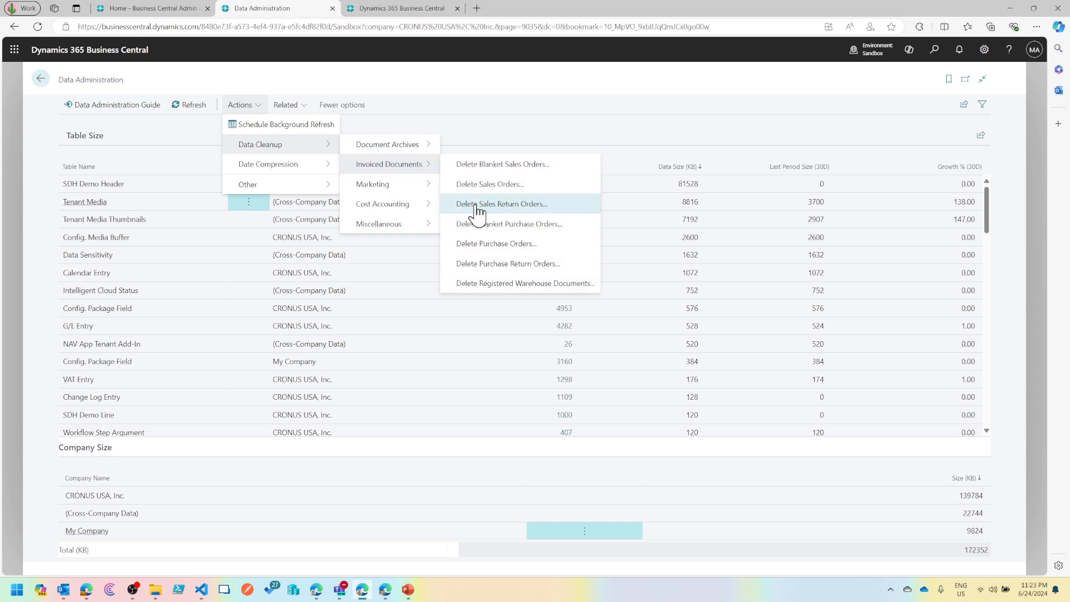
{"action": "mouse_move", "coordinate": [478, 205]}
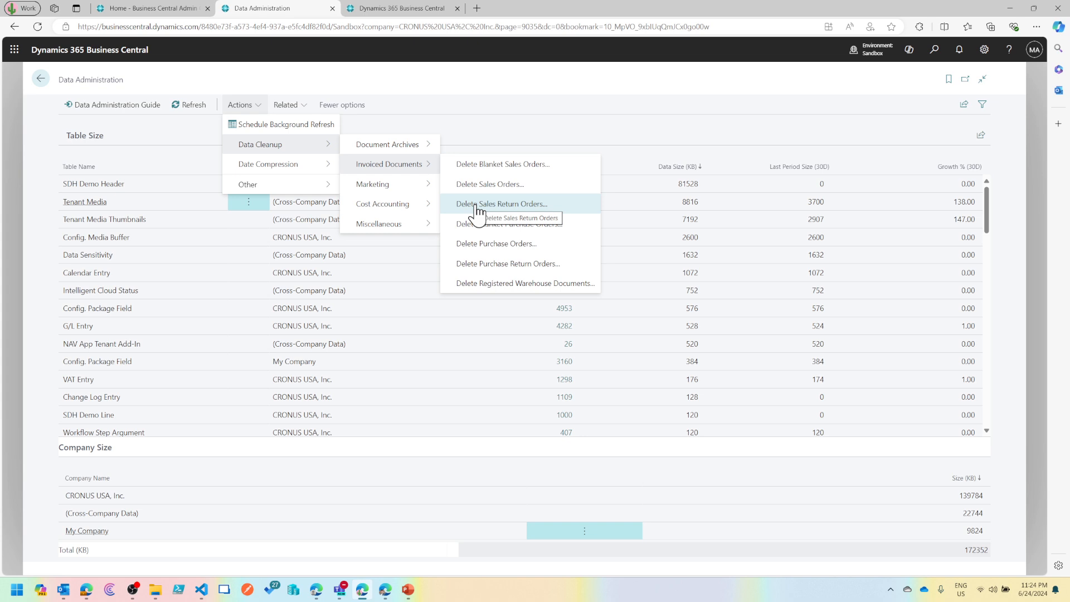
{"action": "mouse_move", "coordinate": [488, 207]}
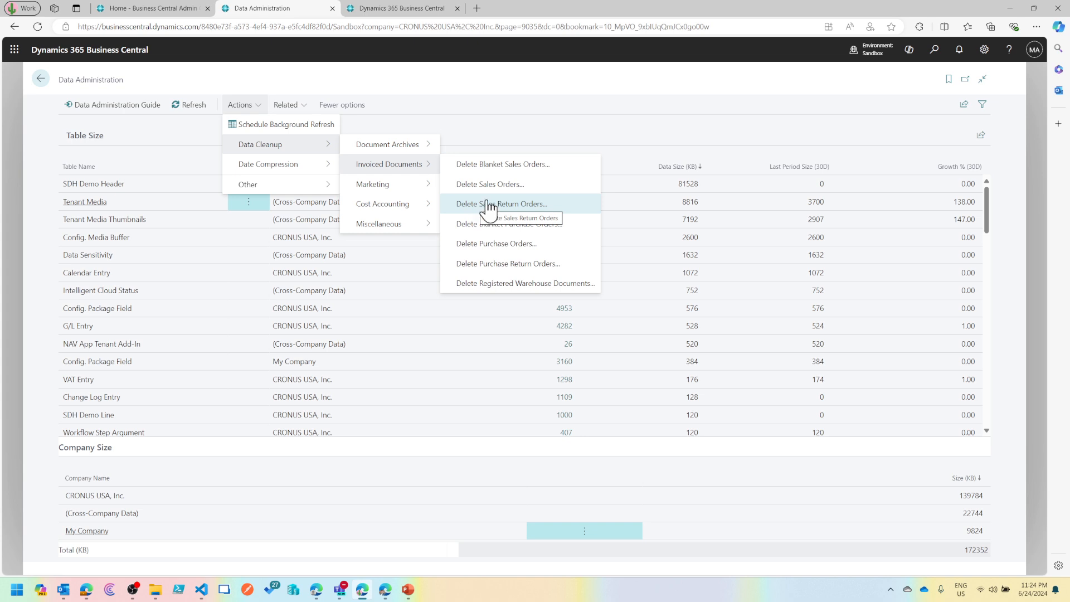
{"action": "left_click", "coordinate": [490, 183]}
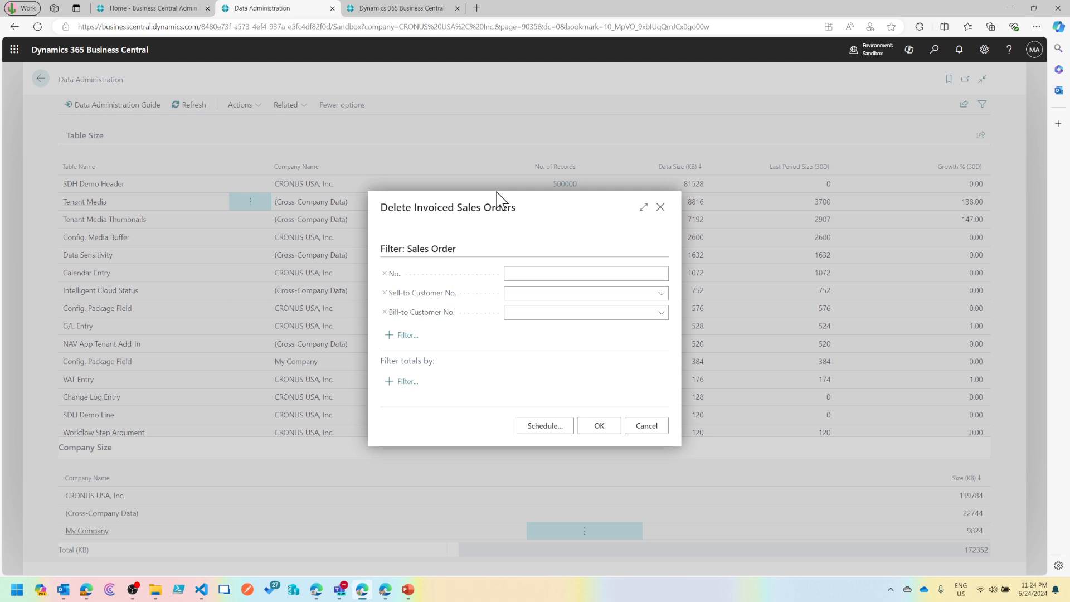
{"action": "mouse_move", "coordinate": [686, 220]}
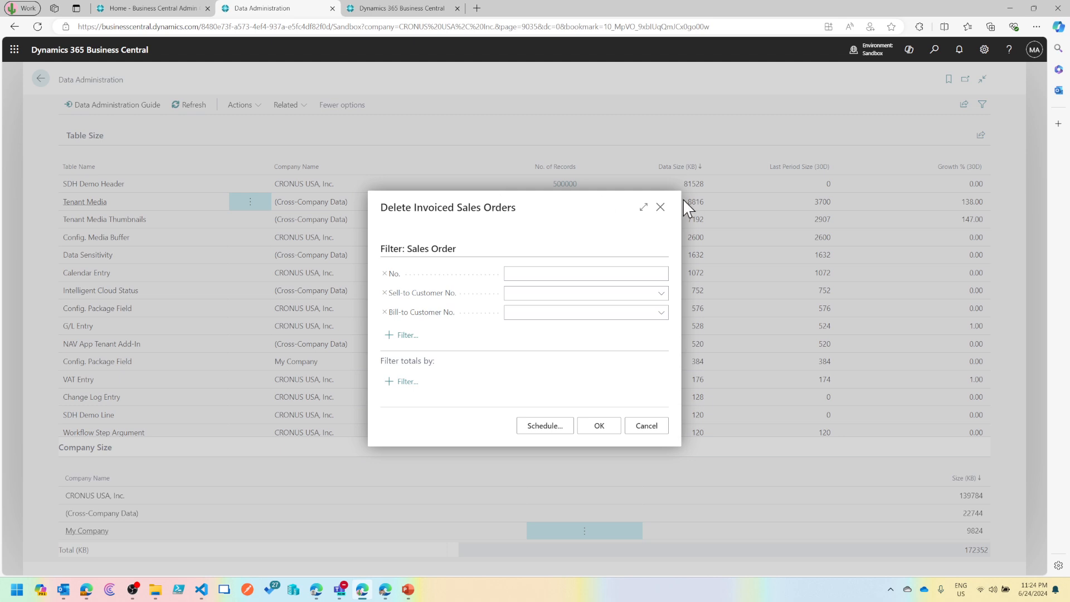
{"action": "left_click", "coordinate": [660, 206]}
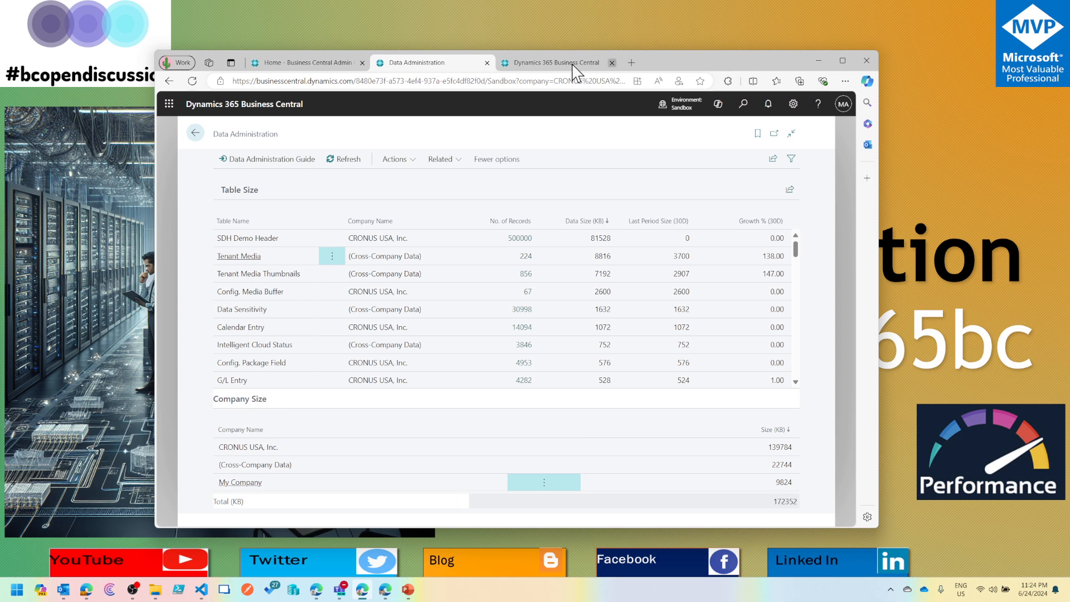
{"action": "left_click", "coordinate": [395, 159]}
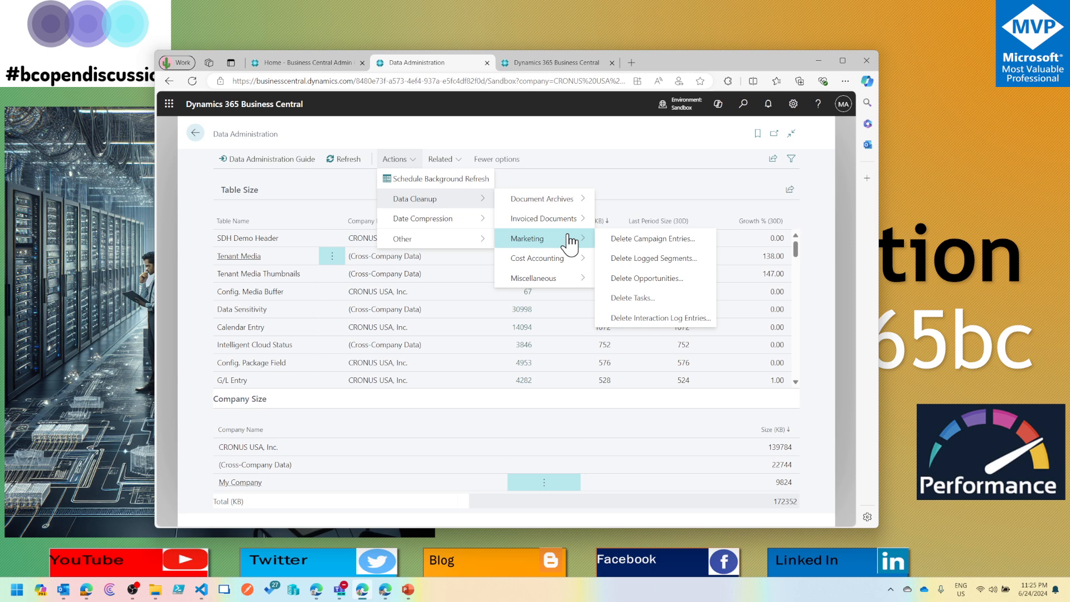
{"action": "mouse_move", "coordinate": [544, 218]}
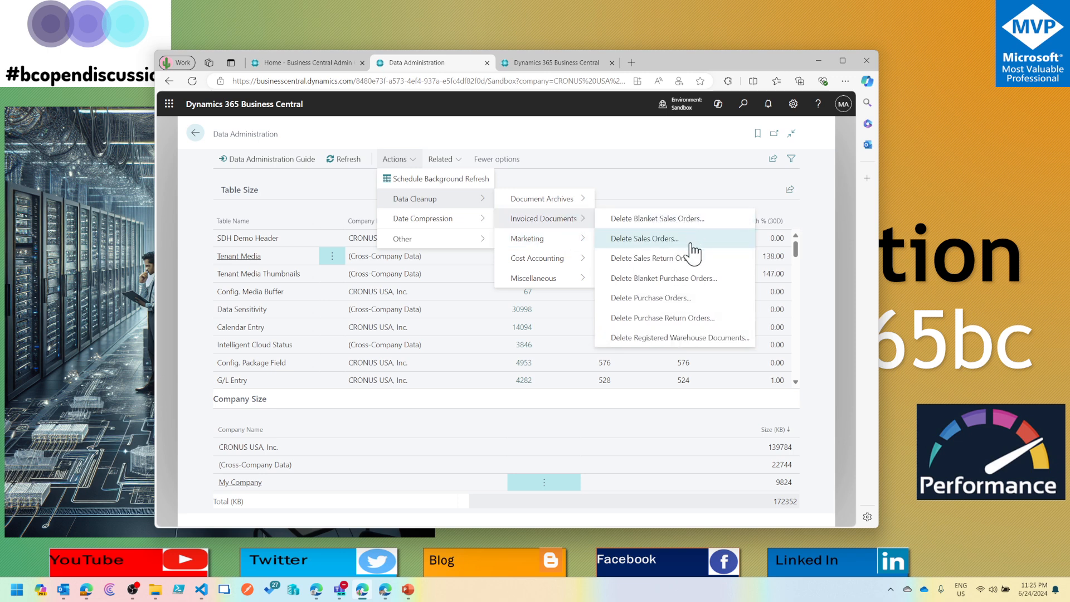
{"action": "left_click", "coordinate": [644, 239]}
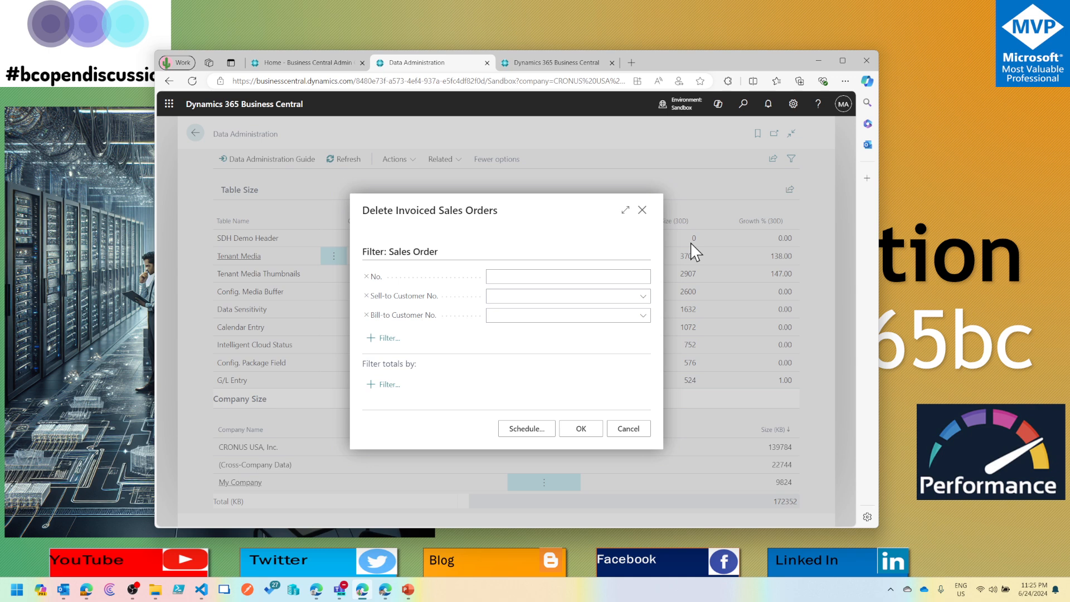
{"action": "left_click", "coordinate": [628, 428]}
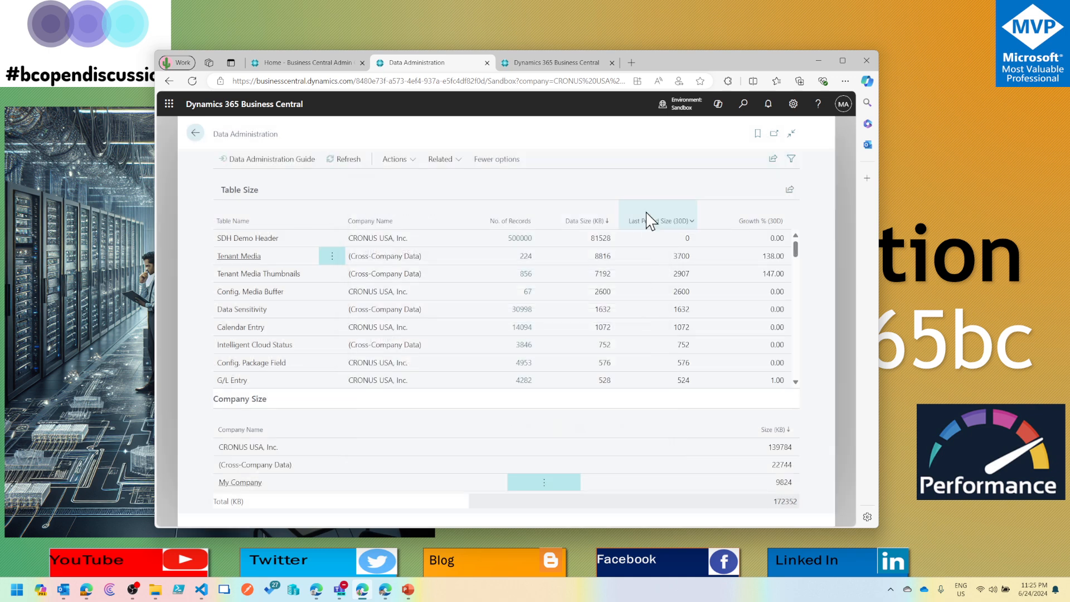
Step: Browse Date Compression and Other, then Data Cleanup > Miscellaneous with Delete Detached media
{"action": "left_click", "coordinate": [394, 159]}
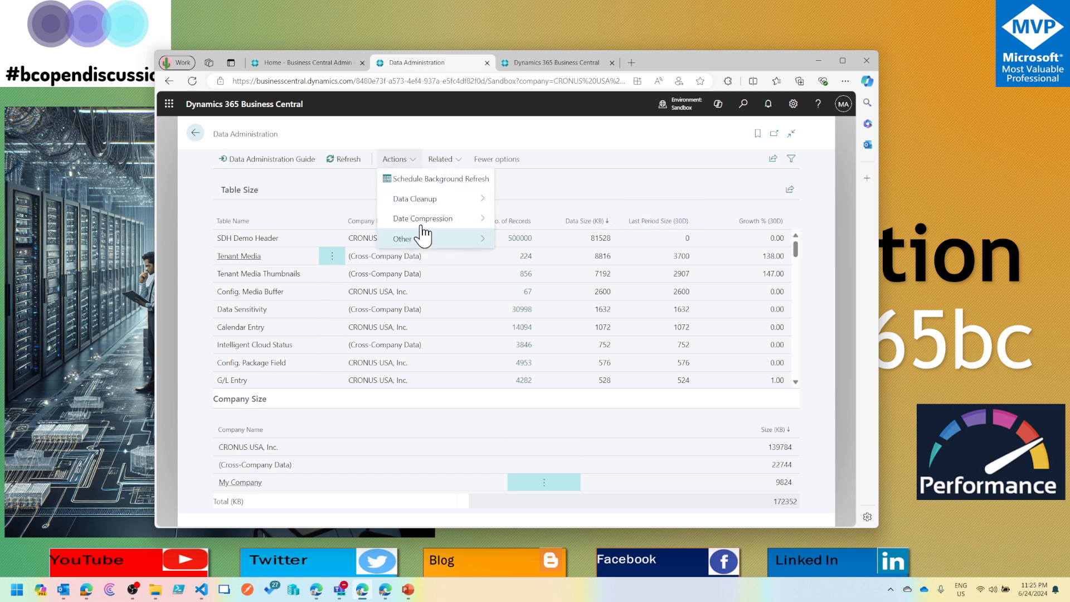
{"action": "mouse_move", "coordinate": [438, 219]}
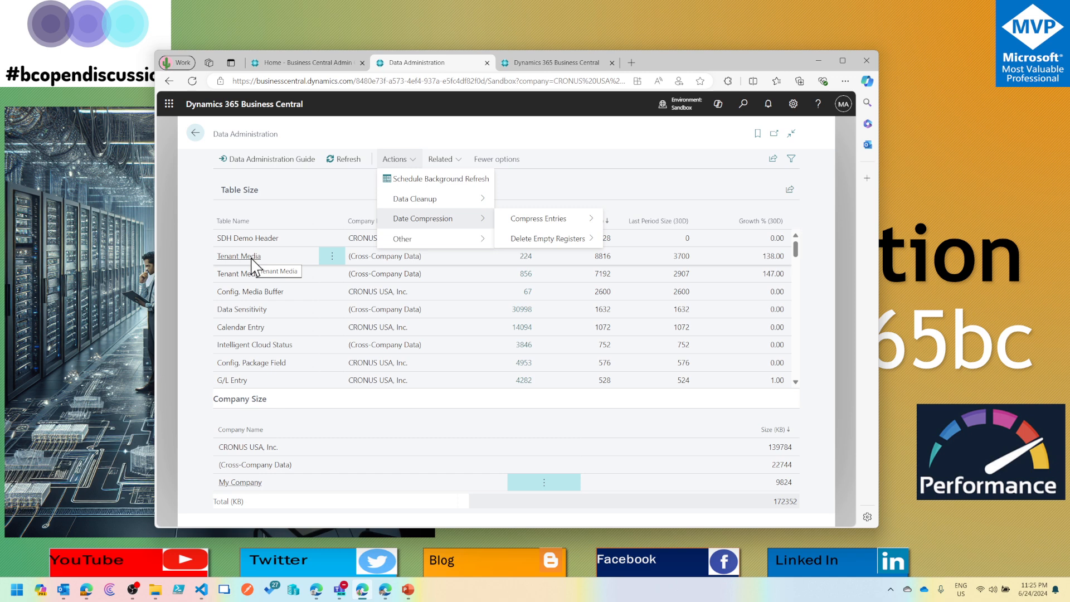
{"action": "mouse_move", "coordinate": [555, 239]}
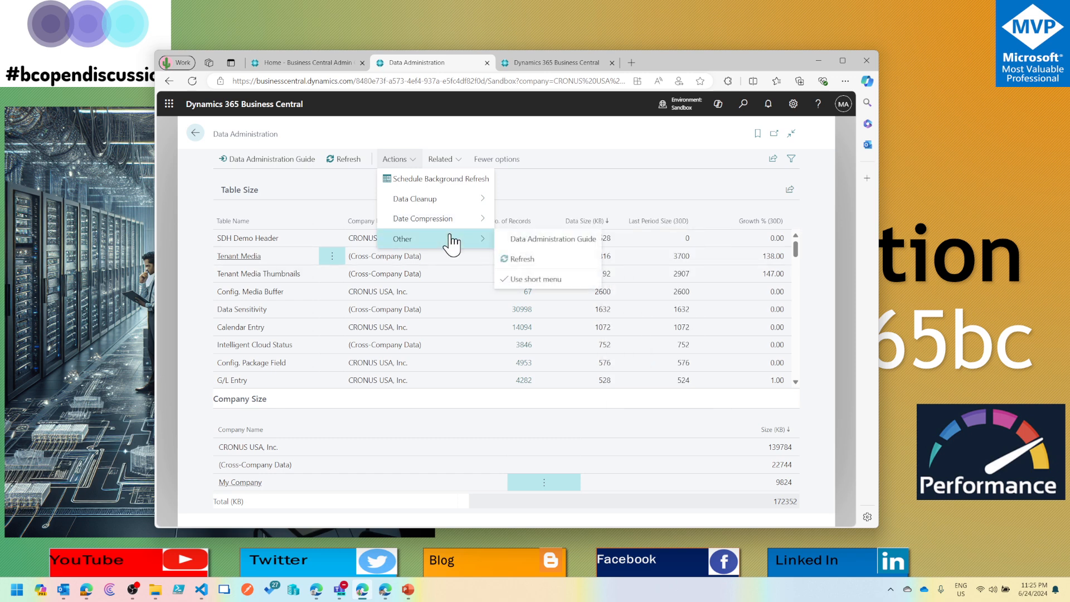
{"action": "mouse_move", "coordinate": [435, 199]}
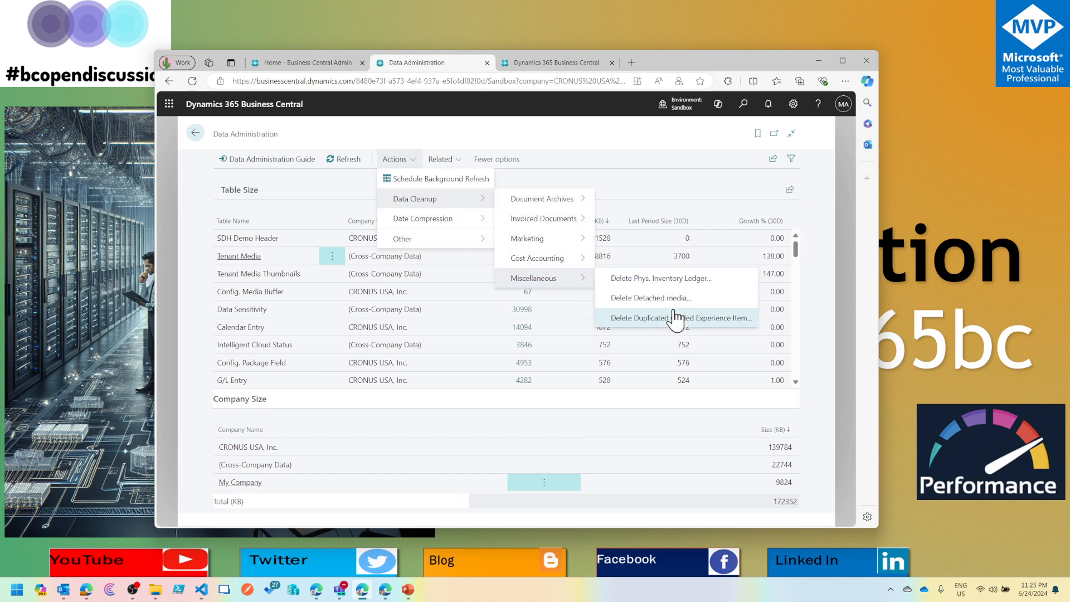
{"action": "mouse_move", "coordinate": [685, 303]}
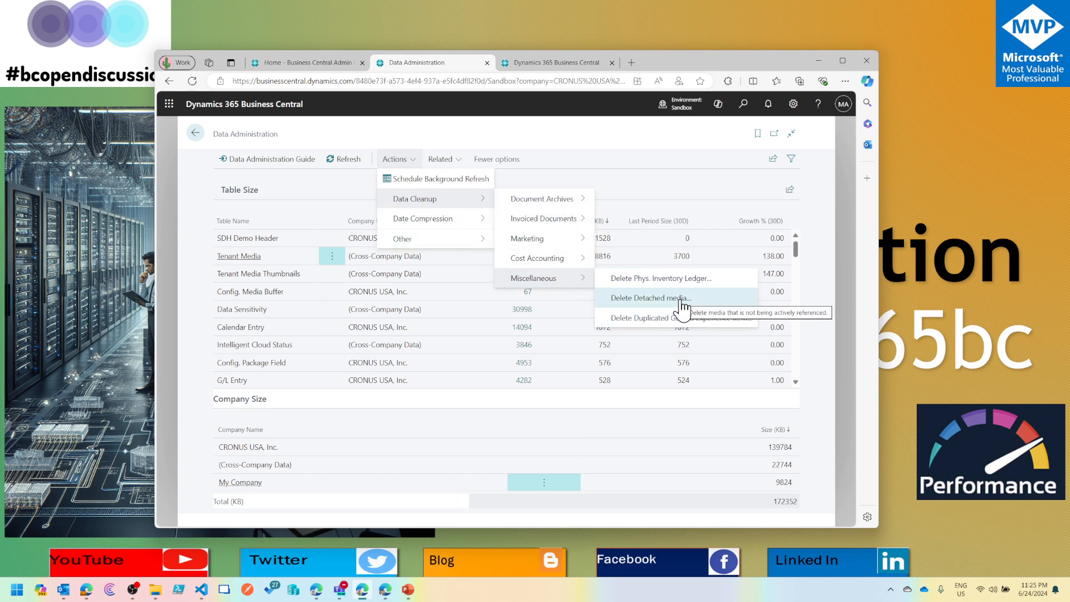
Step: Open Detached Media Cleanup, highlight its background cleanup task description, and view its actions
{"action": "left_click", "coordinate": [650, 297]}
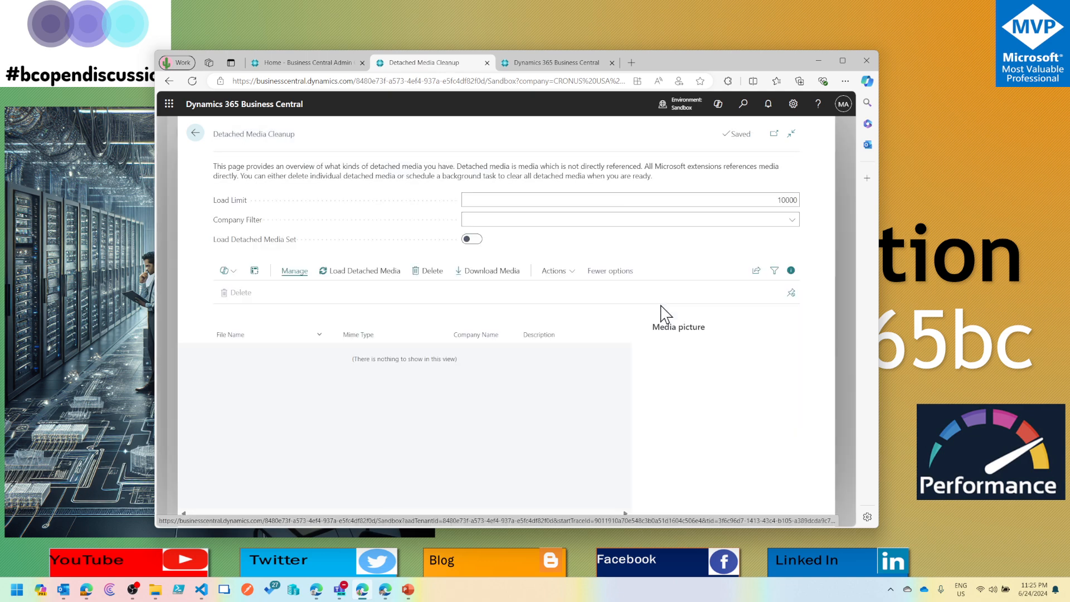
{"action": "mouse_move", "coordinate": [486, 173]}
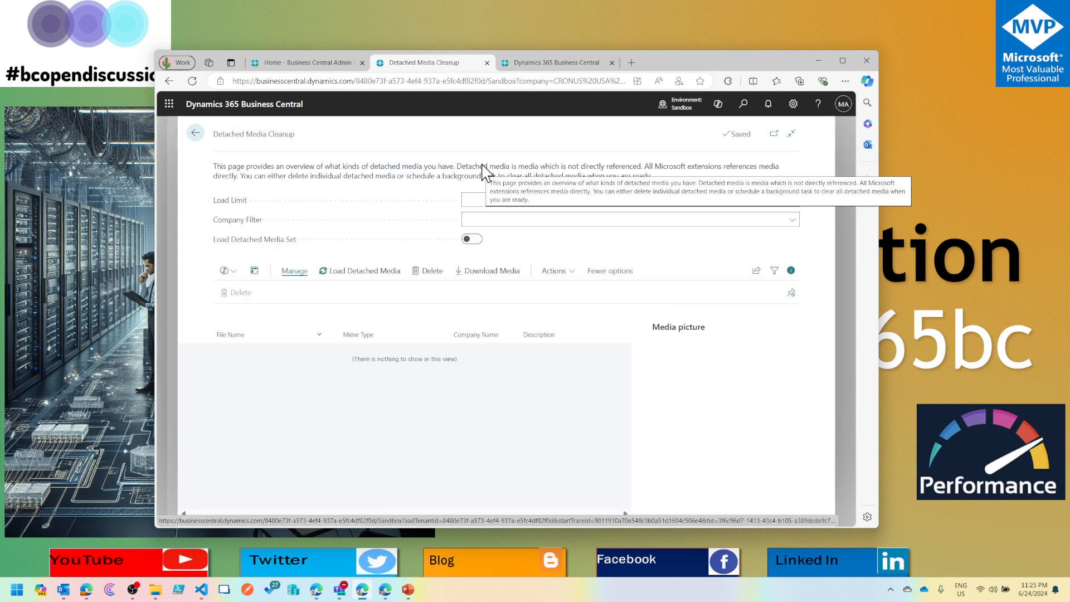
{"action": "double_click", "coordinate": [472, 166]}
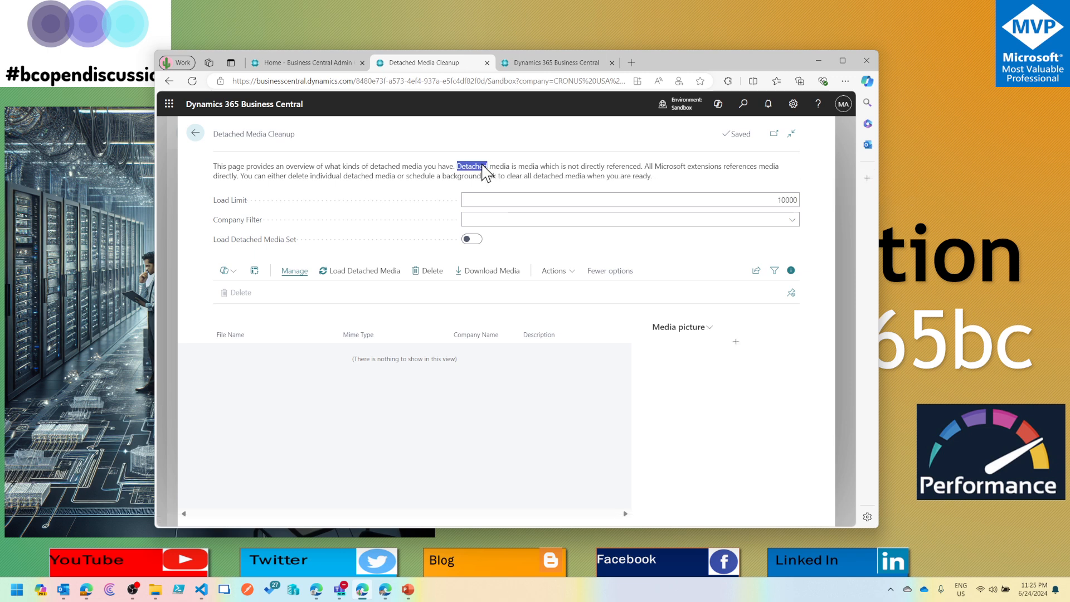
{"action": "left_click_drag", "start_coordinate": [457, 166], "coordinate": [642, 166]}
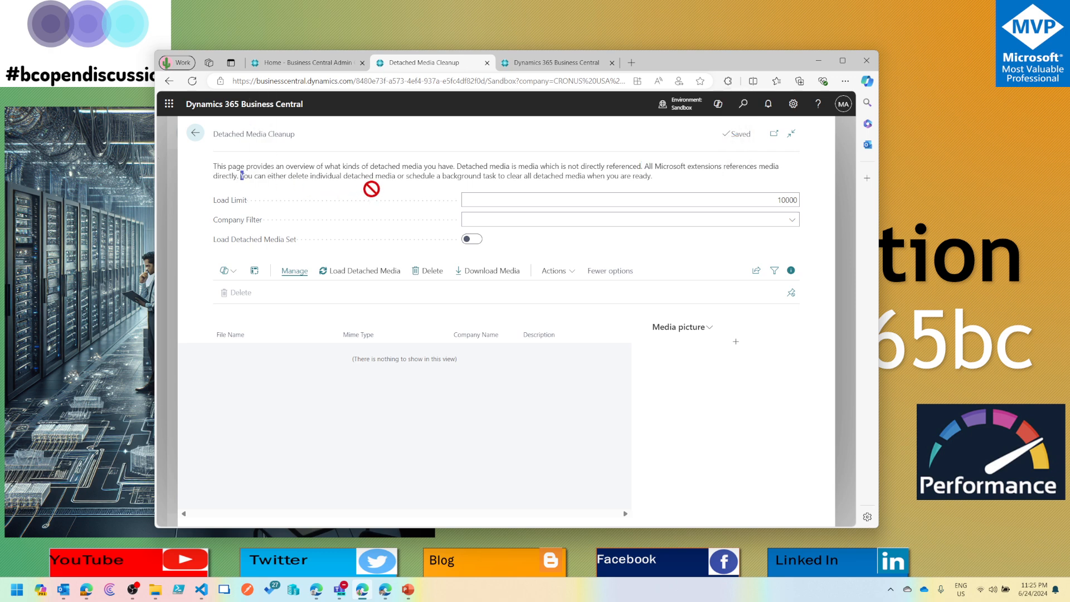
{"action": "left_click_drag", "start_coordinate": [375, 176], "coordinate": [480, 176]}
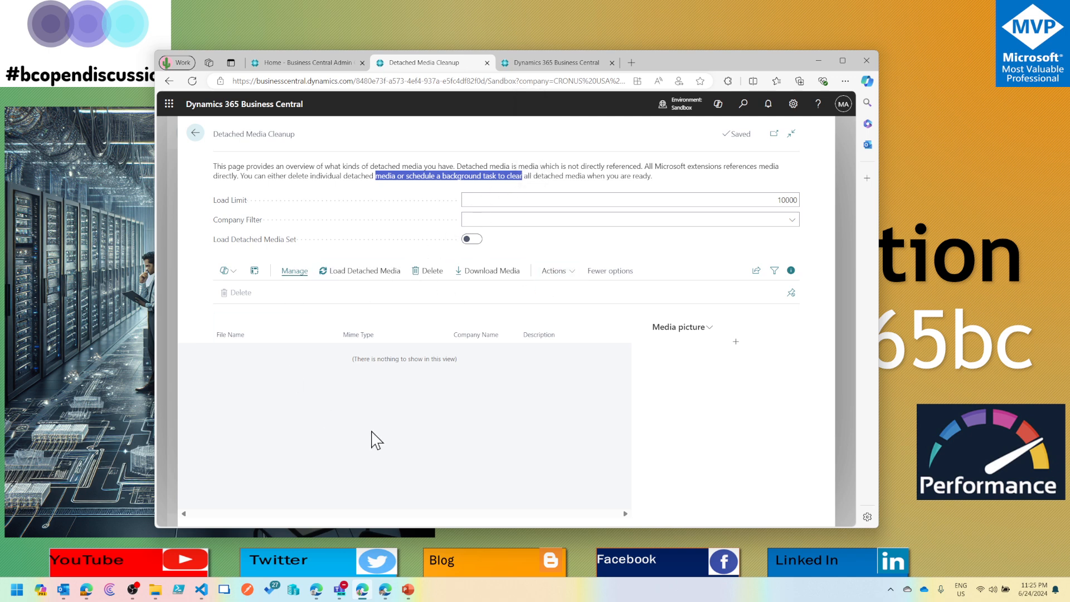
{"action": "left_click", "coordinate": [554, 270]}
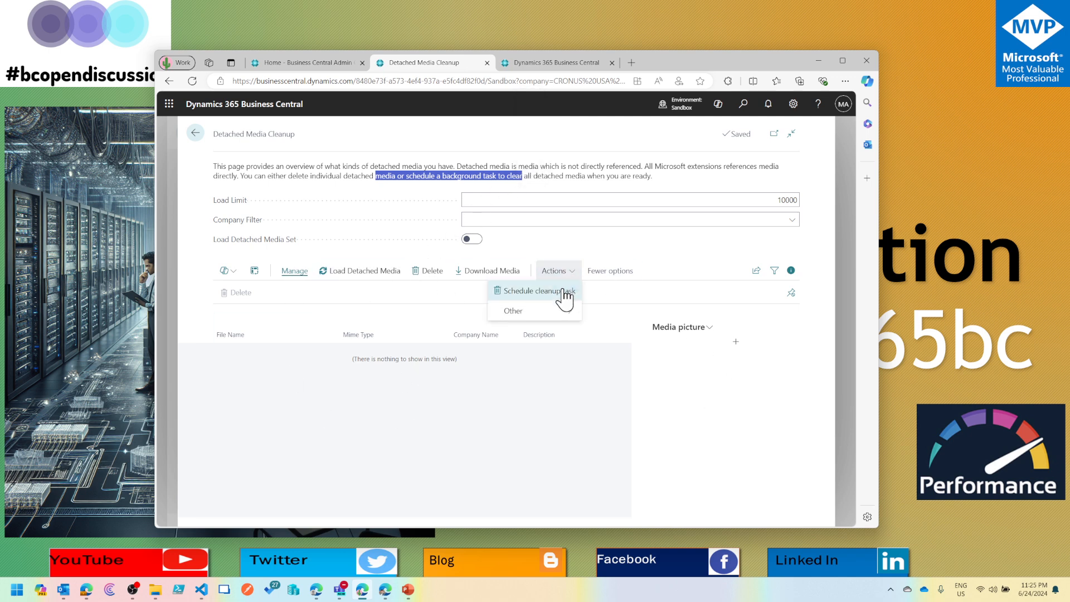
{"action": "mouse_move", "coordinate": [558, 293]}
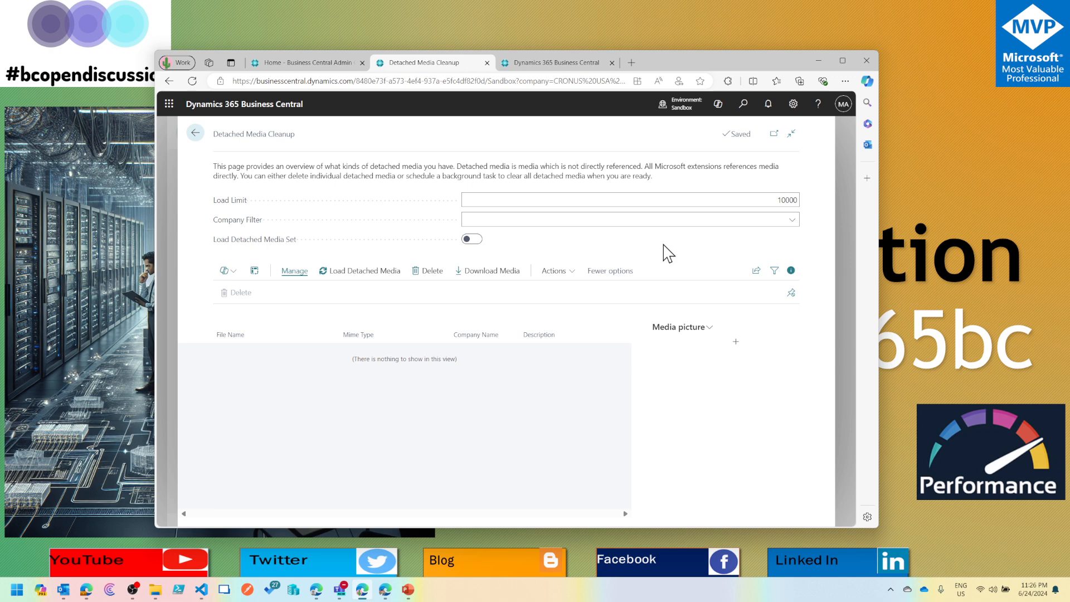
{"action": "mouse_move", "coordinate": [253, 146]}
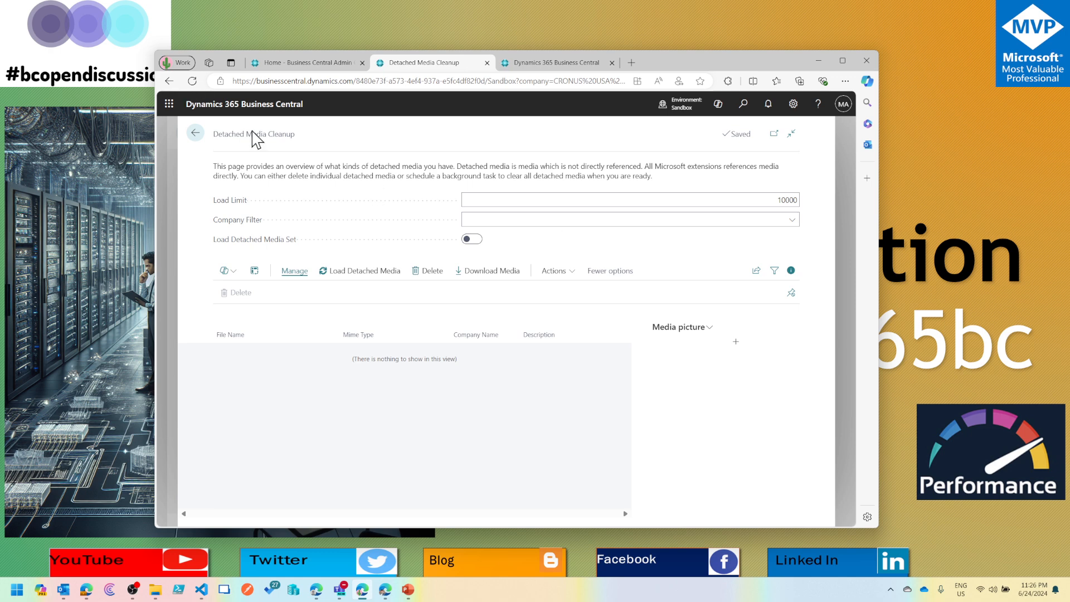
Step: Return to Data Administration and open its actions list
{"action": "double_click", "coordinate": [253, 134]}
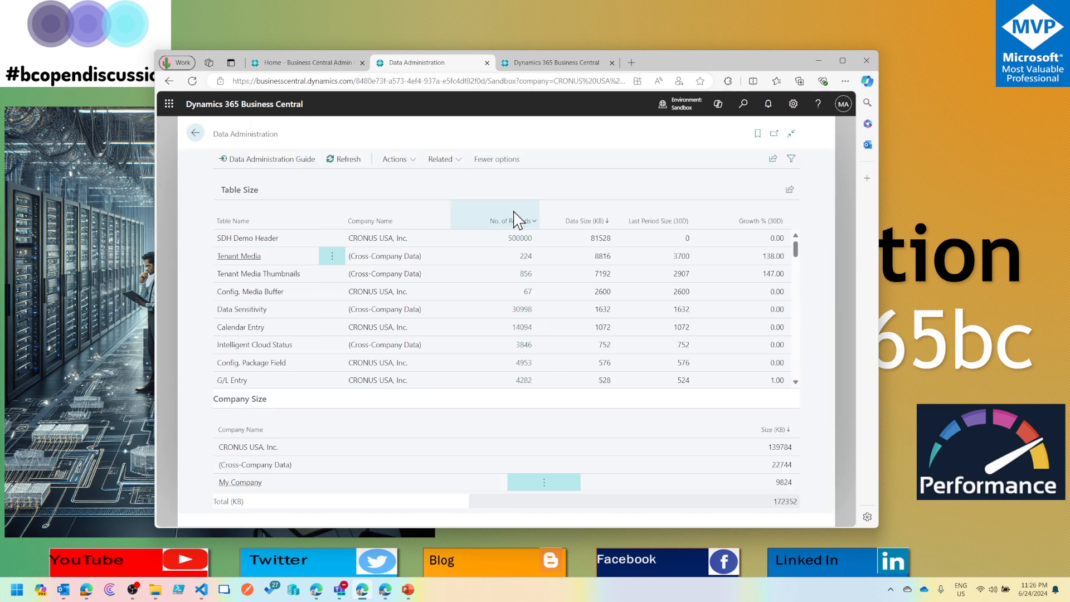
{"action": "left_click", "coordinate": [395, 158]}
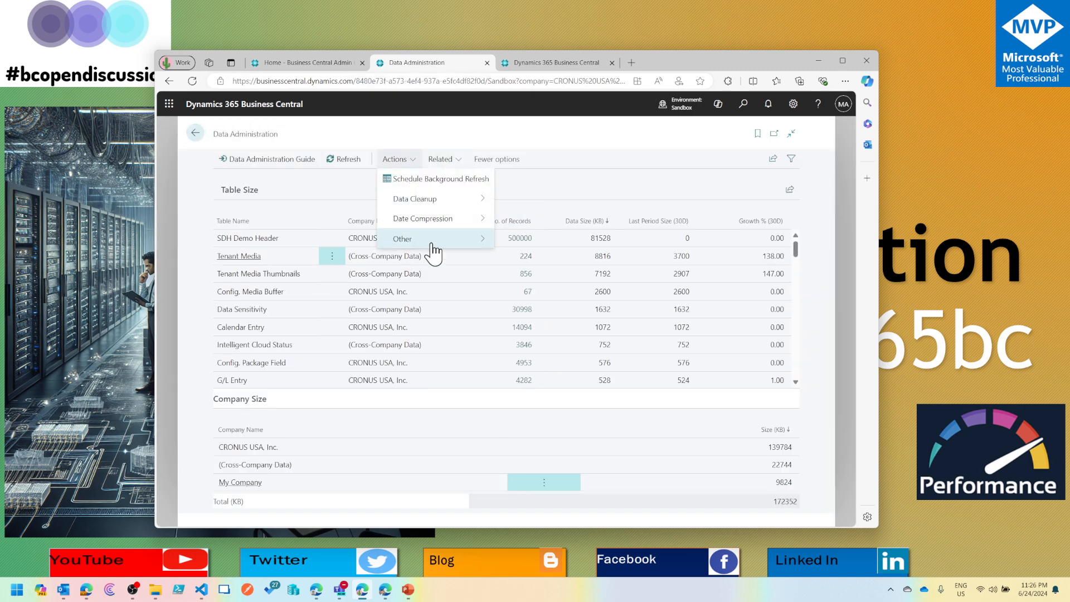
{"action": "mouse_move", "coordinate": [433, 219]}
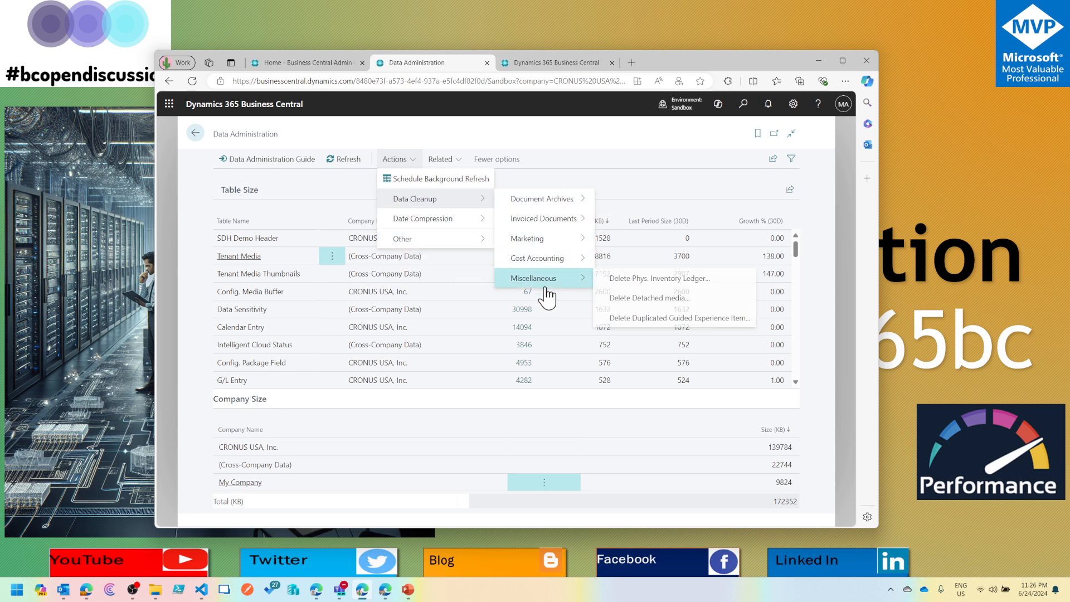
{"action": "mouse_move", "coordinate": [559, 266]}
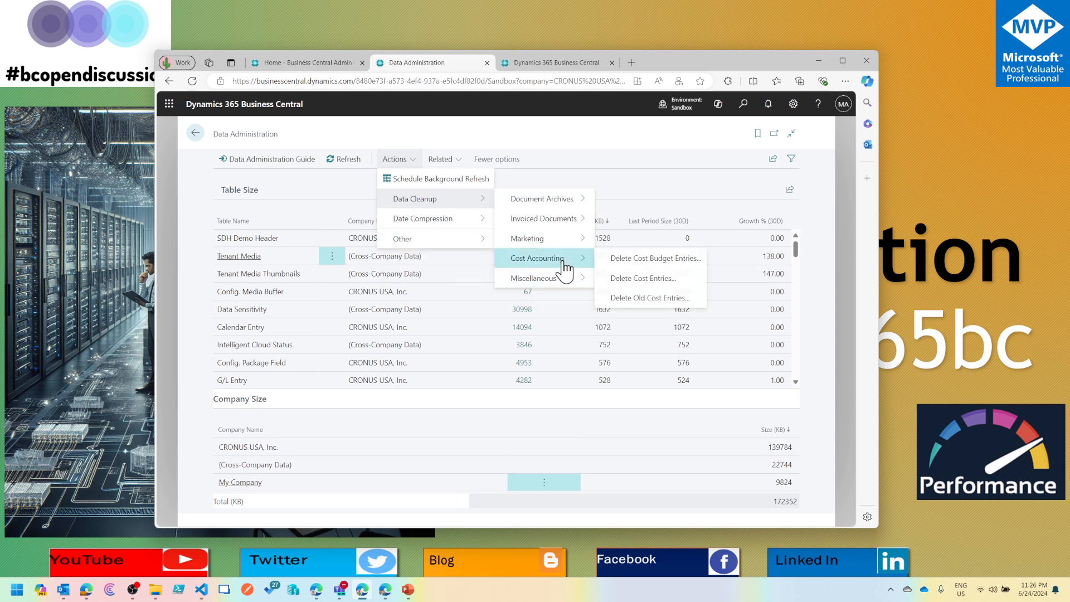
{"action": "mouse_move", "coordinate": [647, 180]}
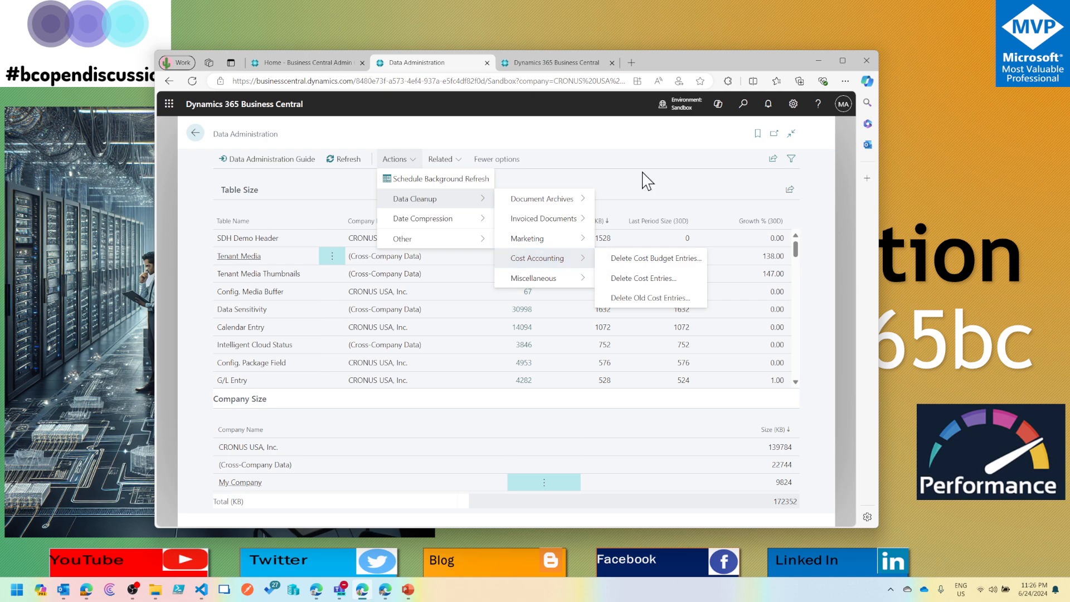